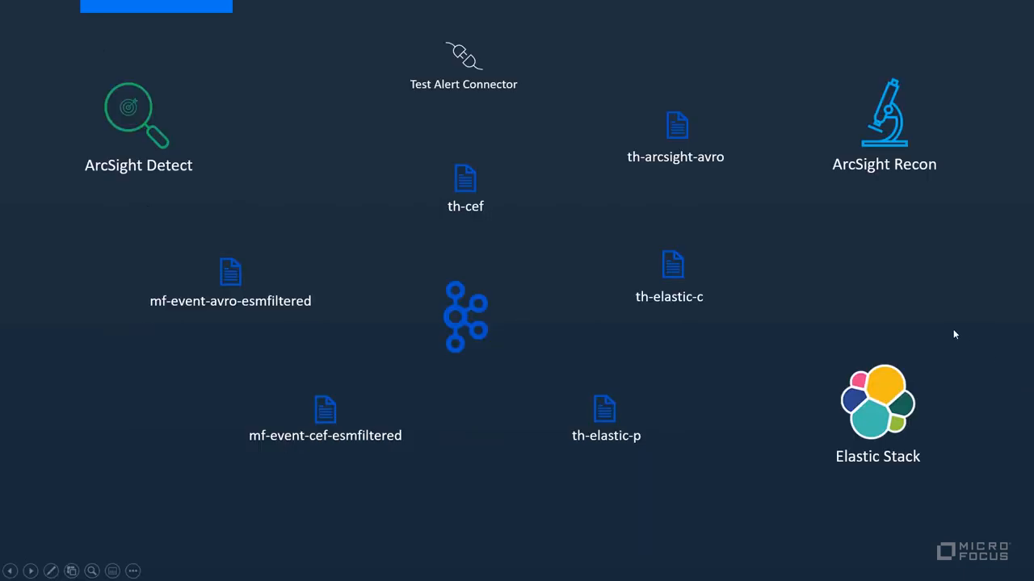
mouse_move(927, 306)
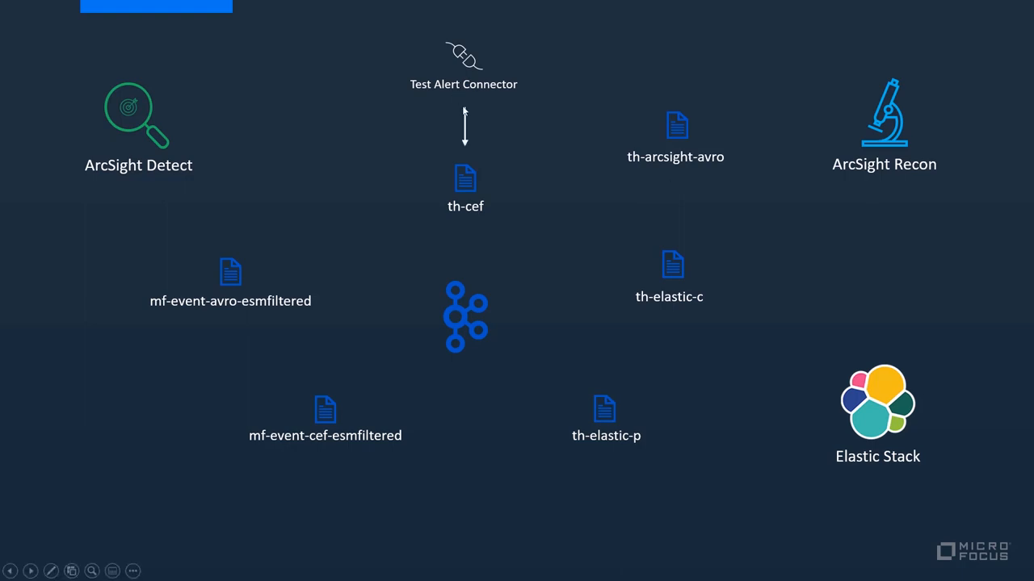
mouse_move(671, 243)
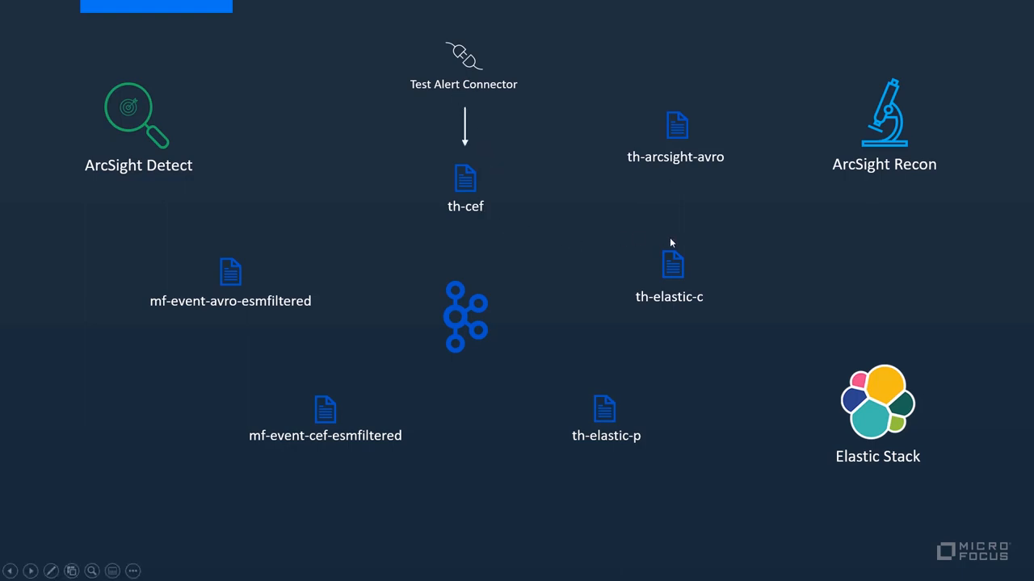
mouse_move(781, 244)
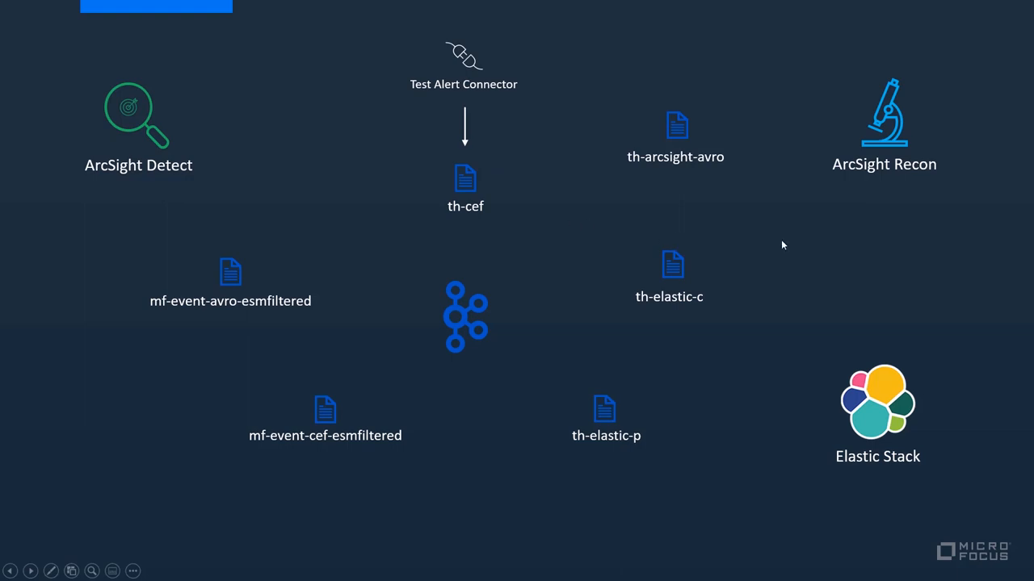
mouse_move(761, 265)
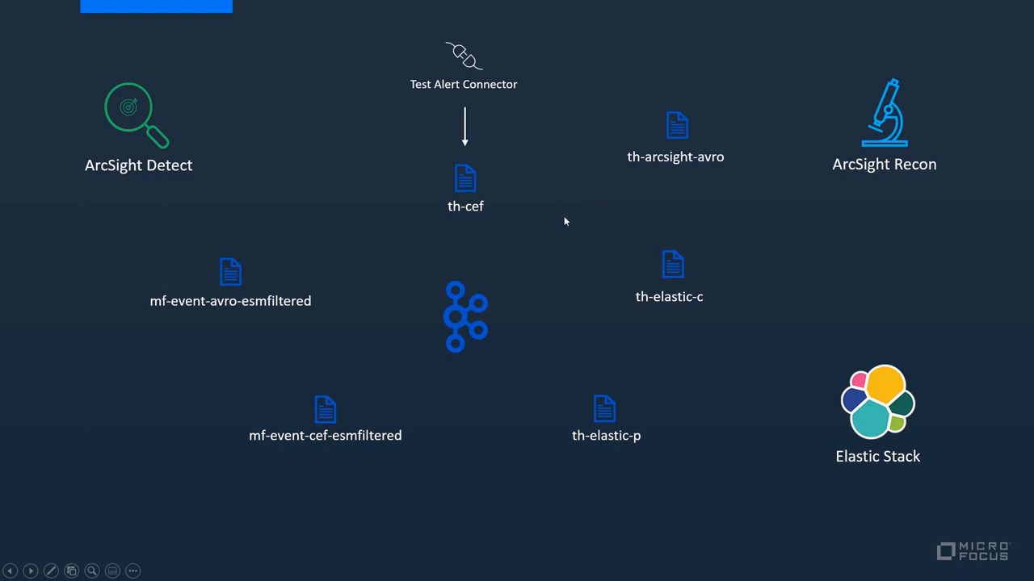
mouse_move(700, 242)
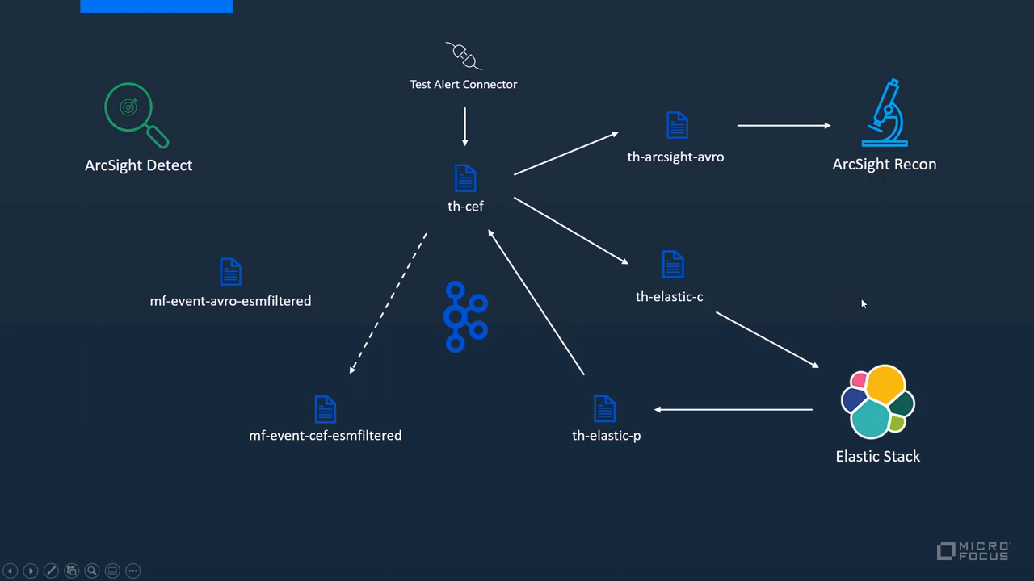
mouse_move(837, 287)
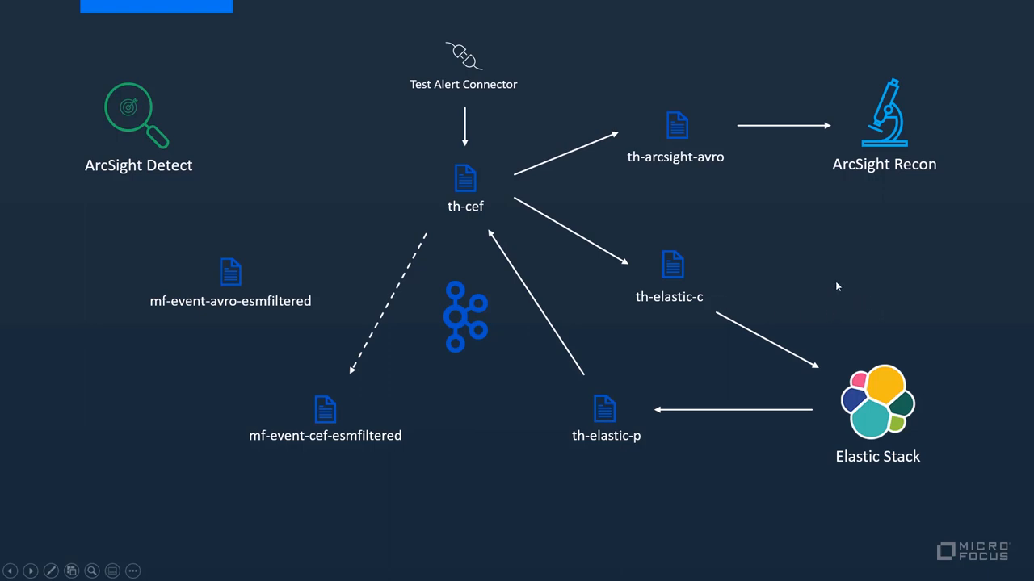
mouse_move(563, 185)
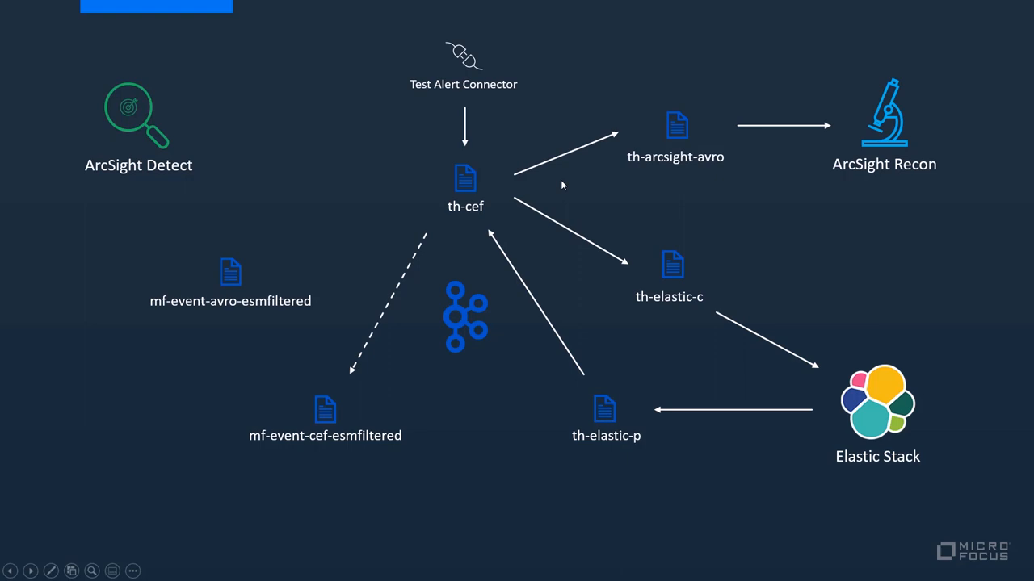
mouse_move(654, 189)
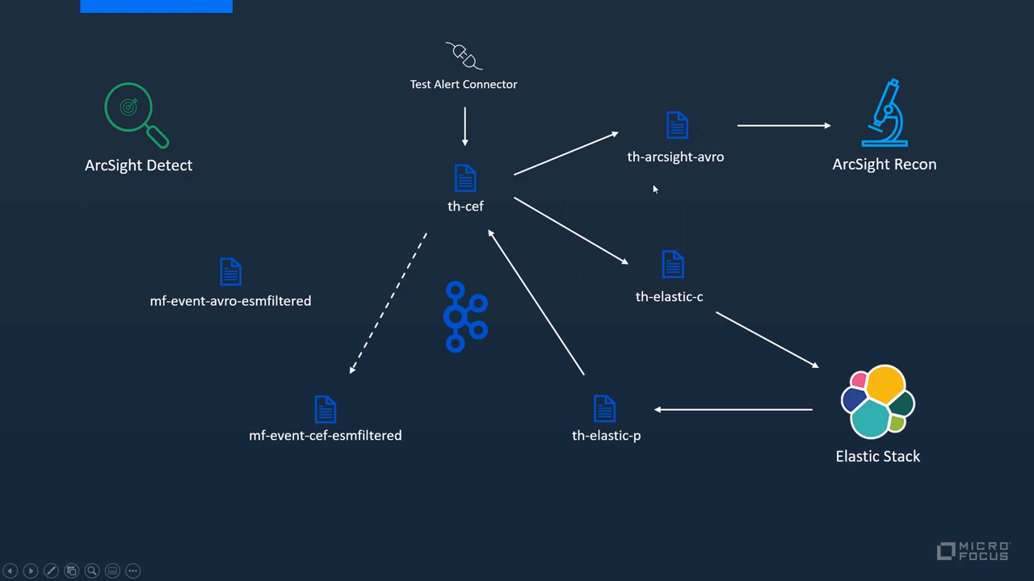
mouse_move(592, 461)
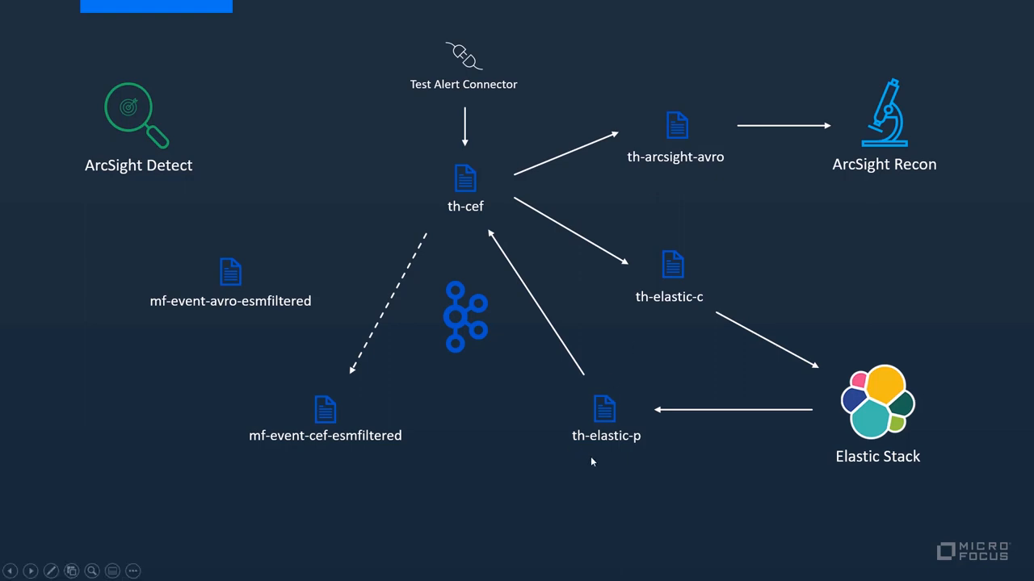
mouse_move(600, 452)
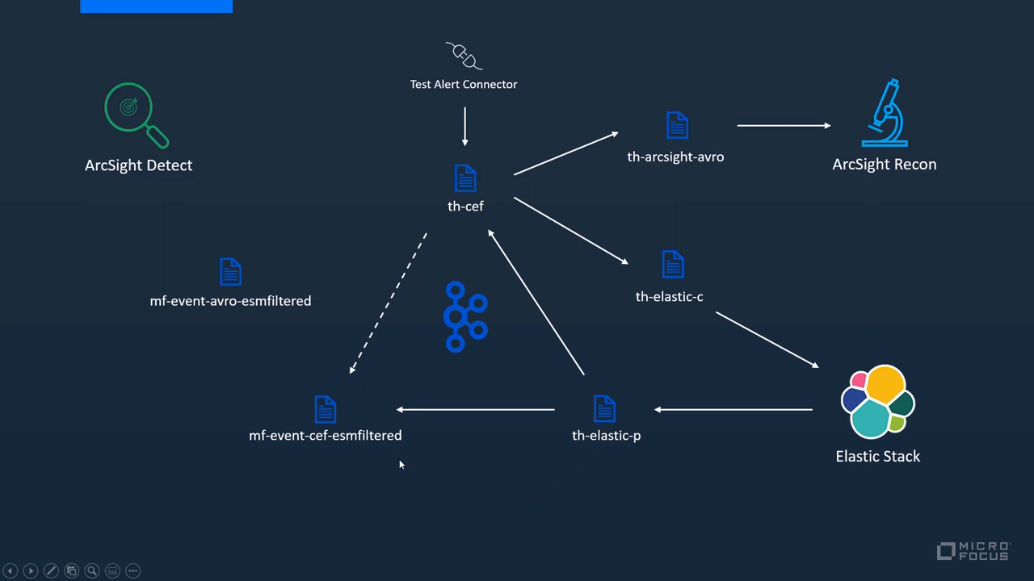
mouse_move(340, 466)
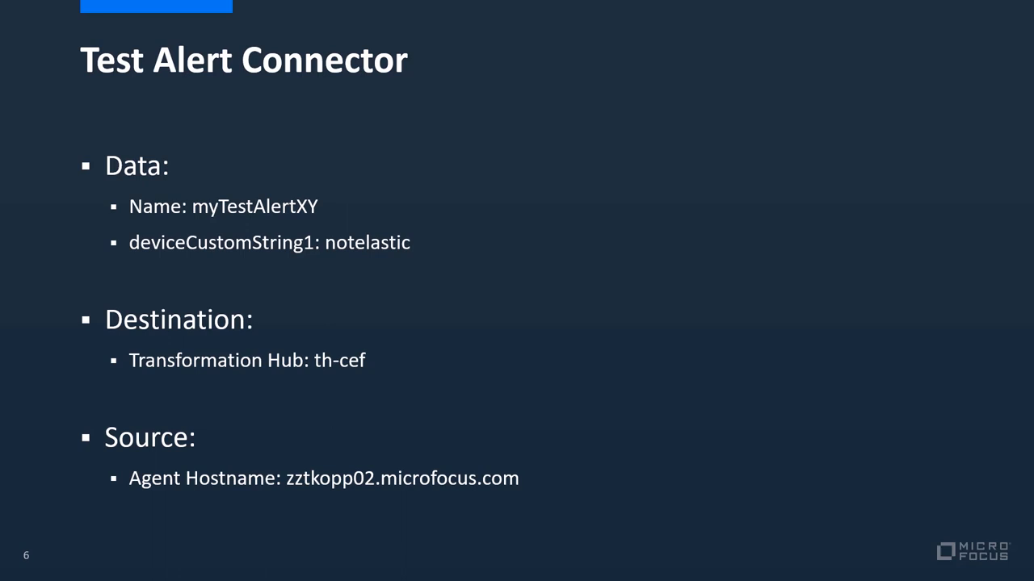
Advance the slide show to slide 7, Transformation Hub, with its four-route table.
key("Right")
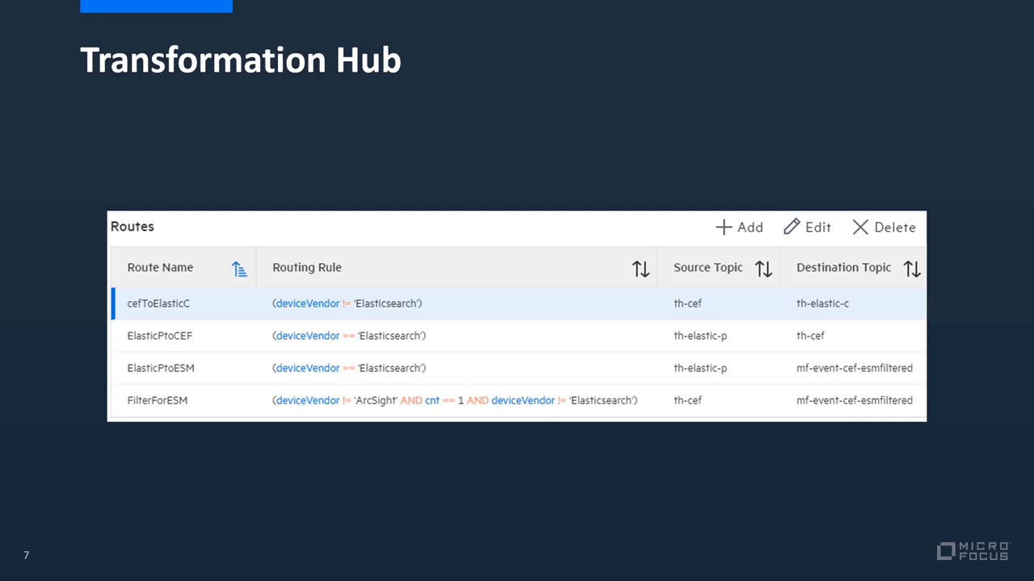
mouse_move(712, 302)
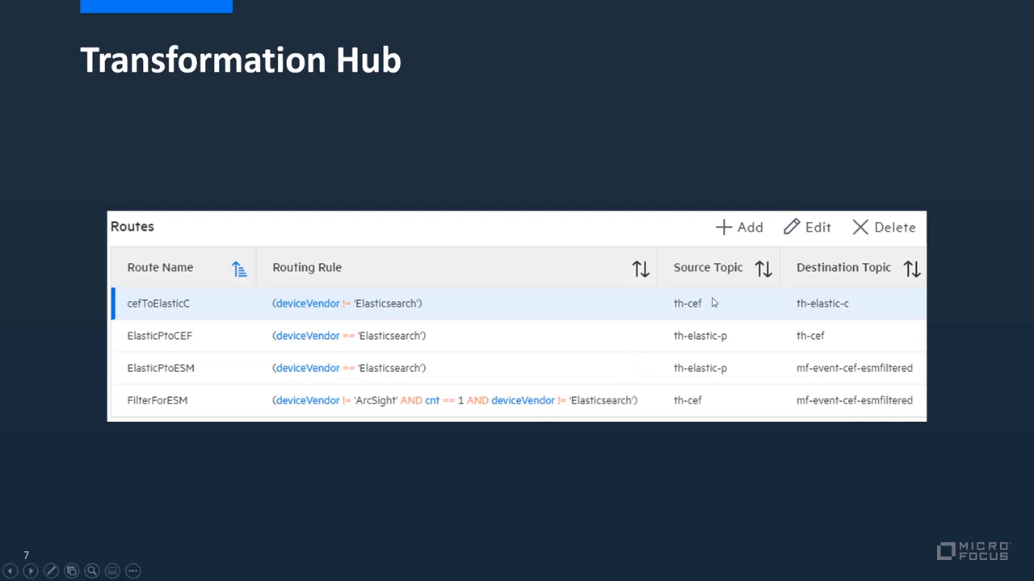
mouse_move(681, 289)
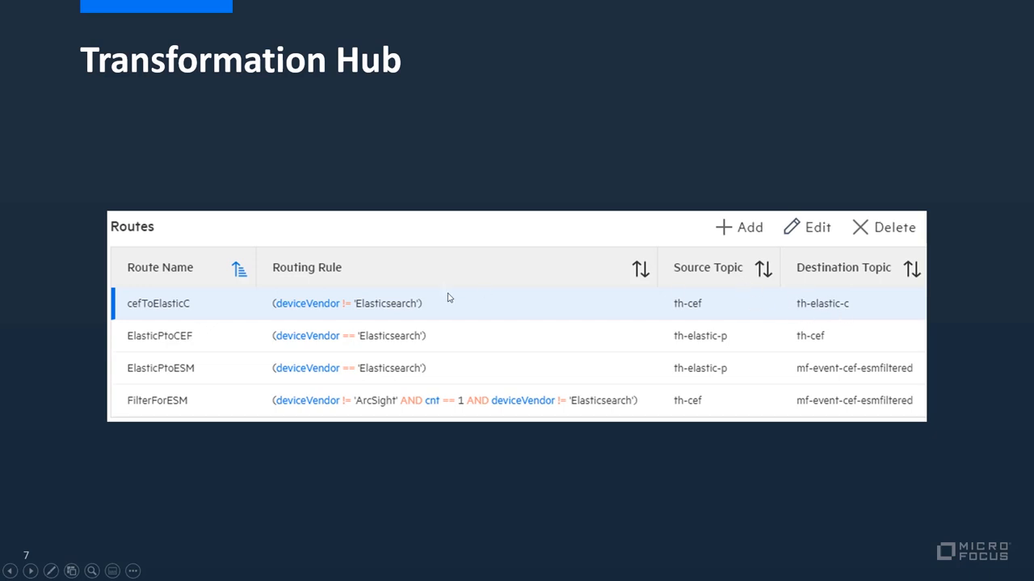
mouse_move(358, 311)
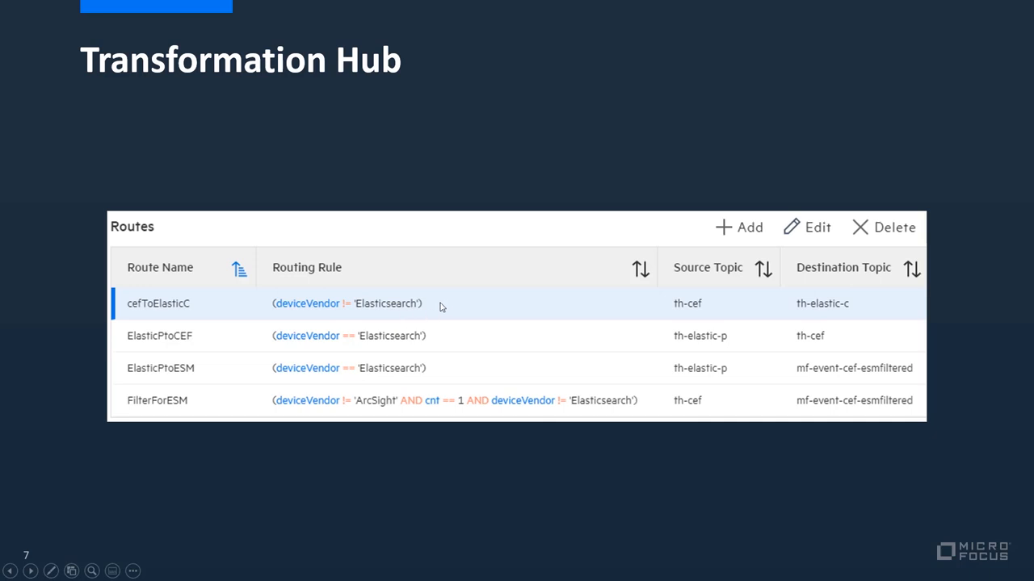
mouse_move(447, 308)
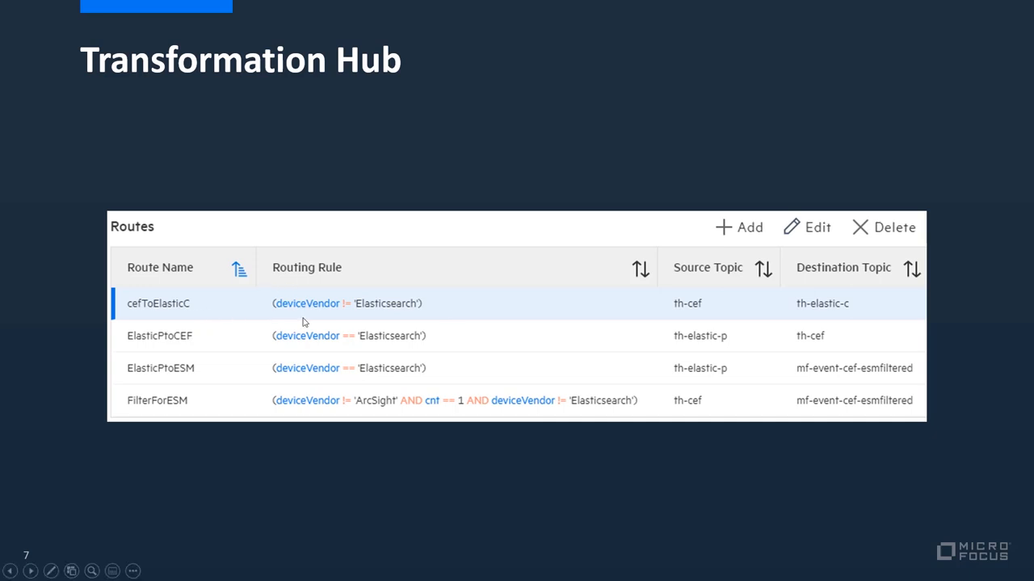
mouse_move(423, 316)
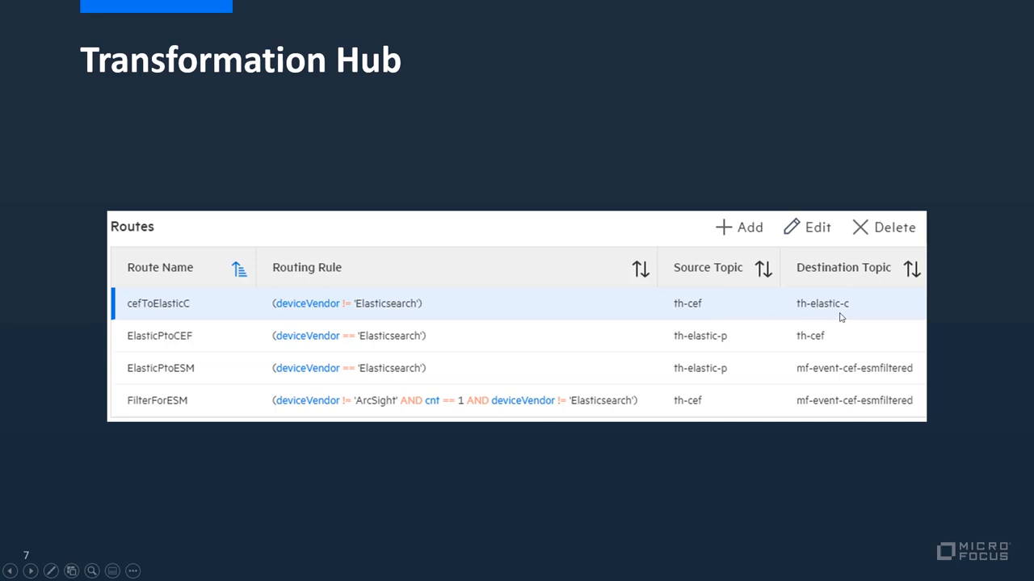
mouse_move(236, 421)
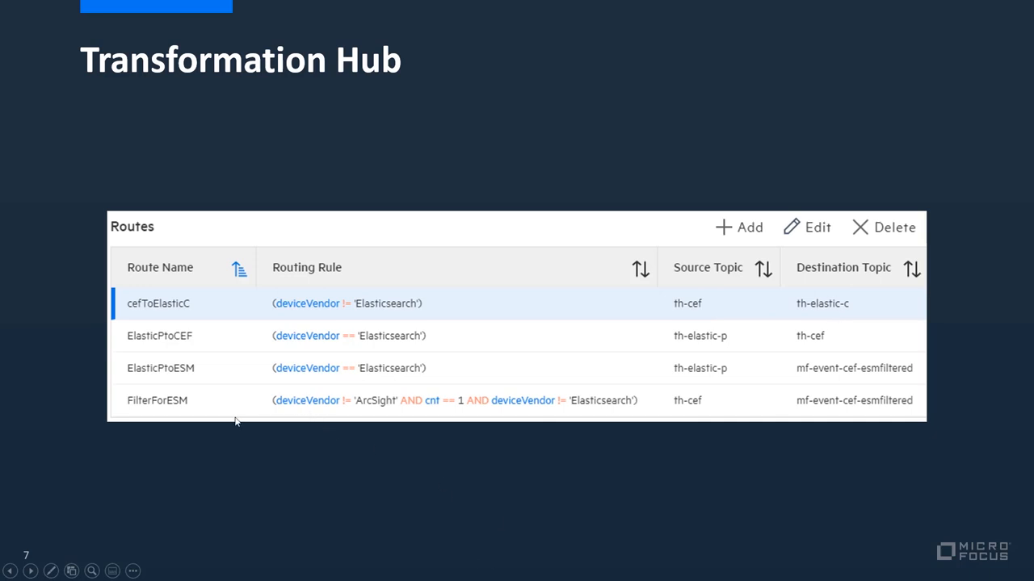
mouse_move(217, 390)
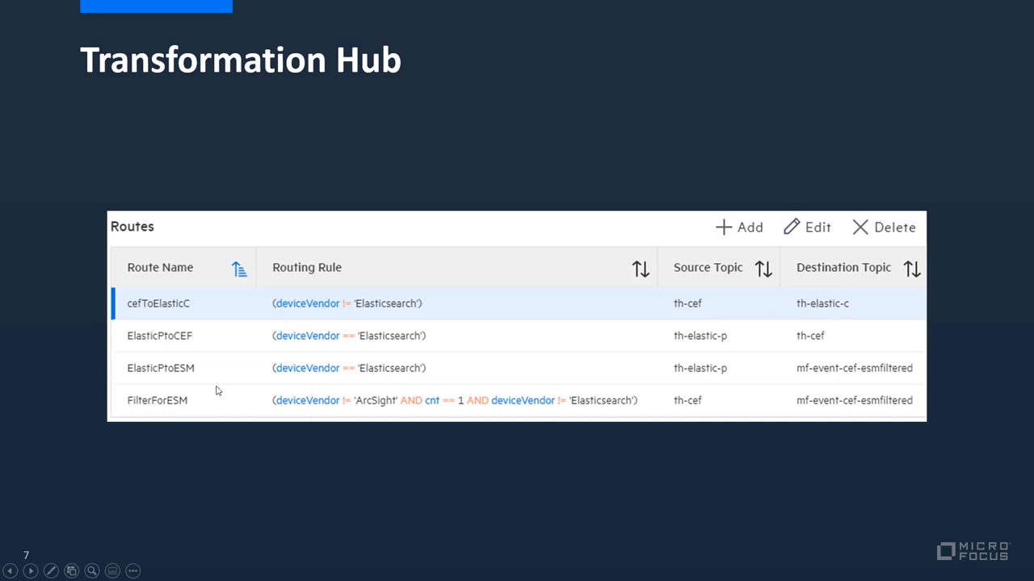
mouse_move(653, 384)
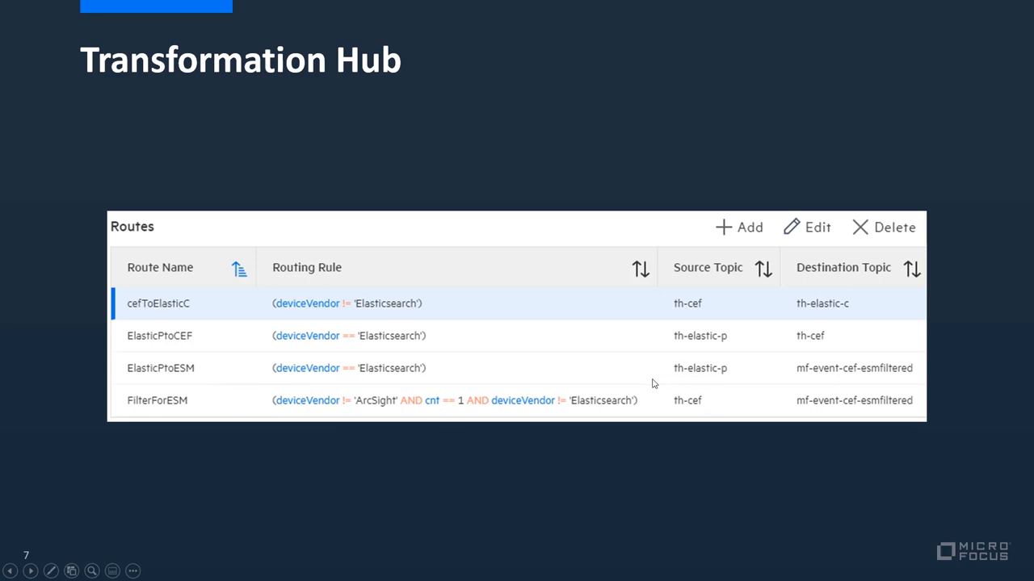
mouse_move(667, 415)
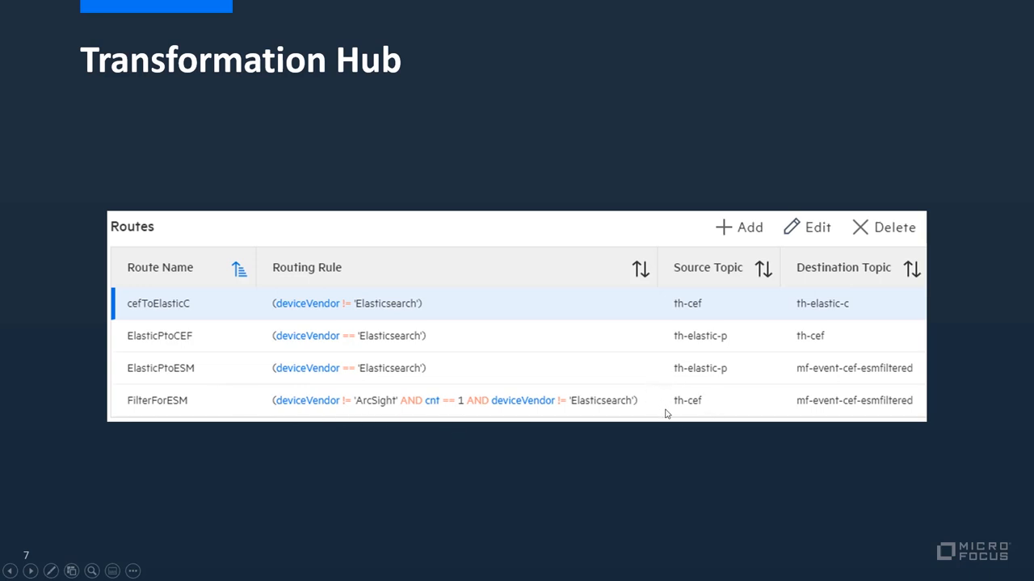
mouse_move(807, 403)
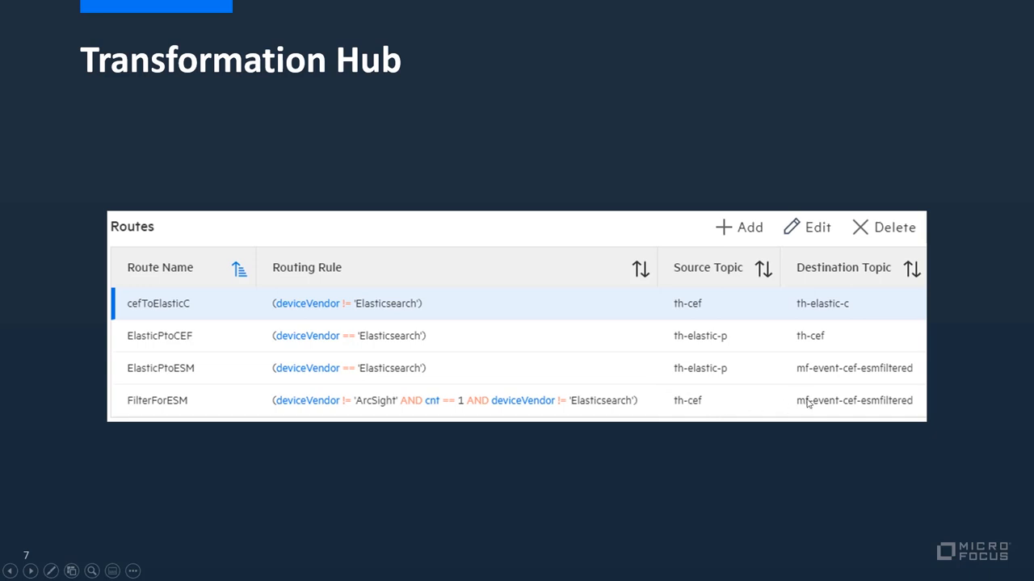
mouse_move(910, 417)
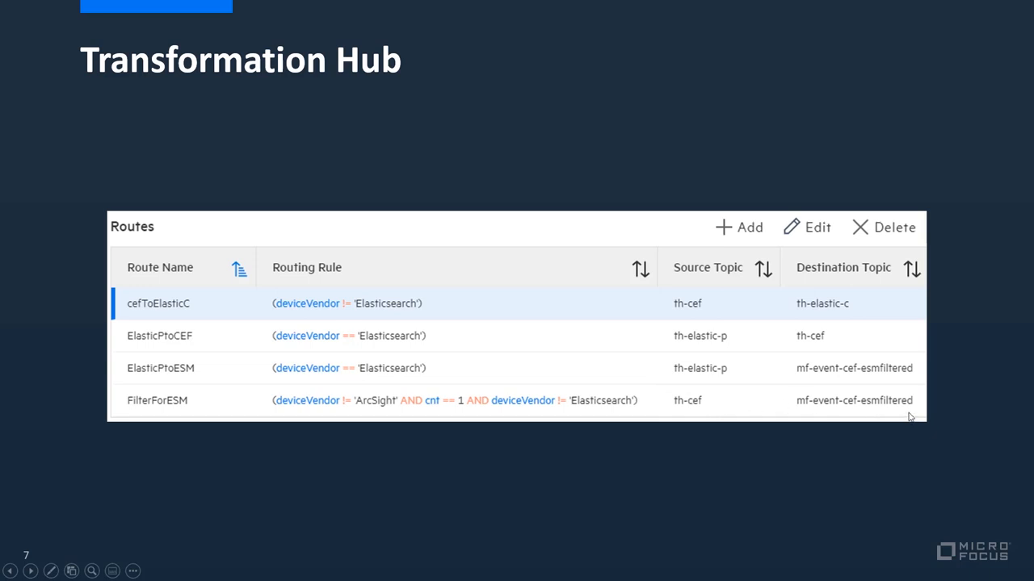
mouse_move(912, 413)
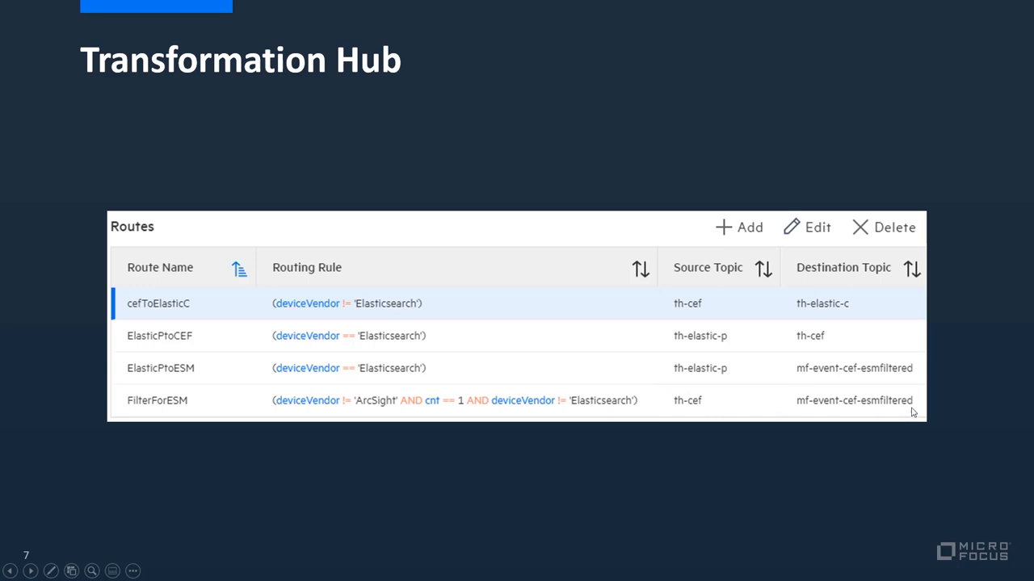
mouse_move(459, 412)
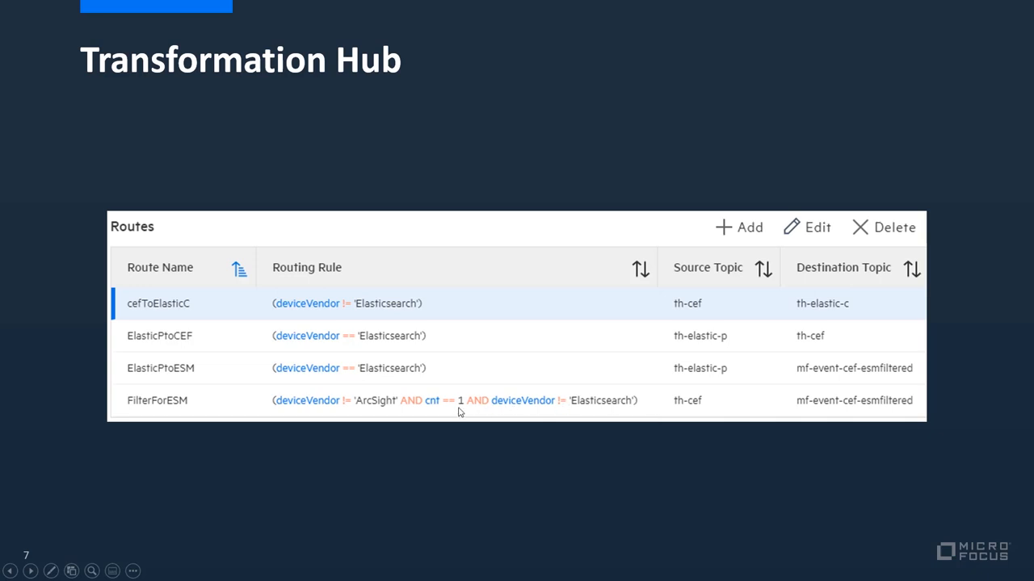
mouse_move(610, 412)
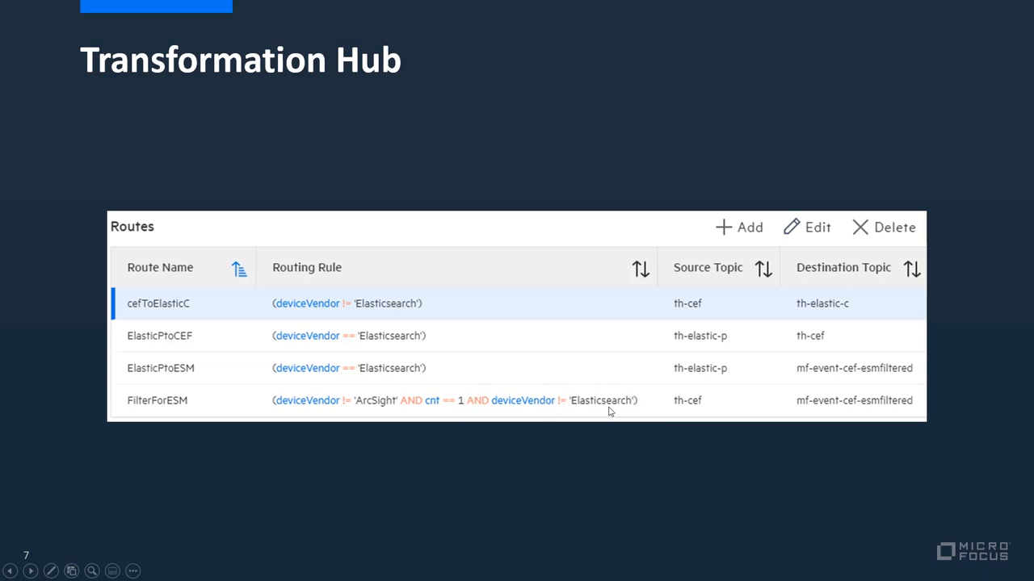
mouse_move(601, 415)
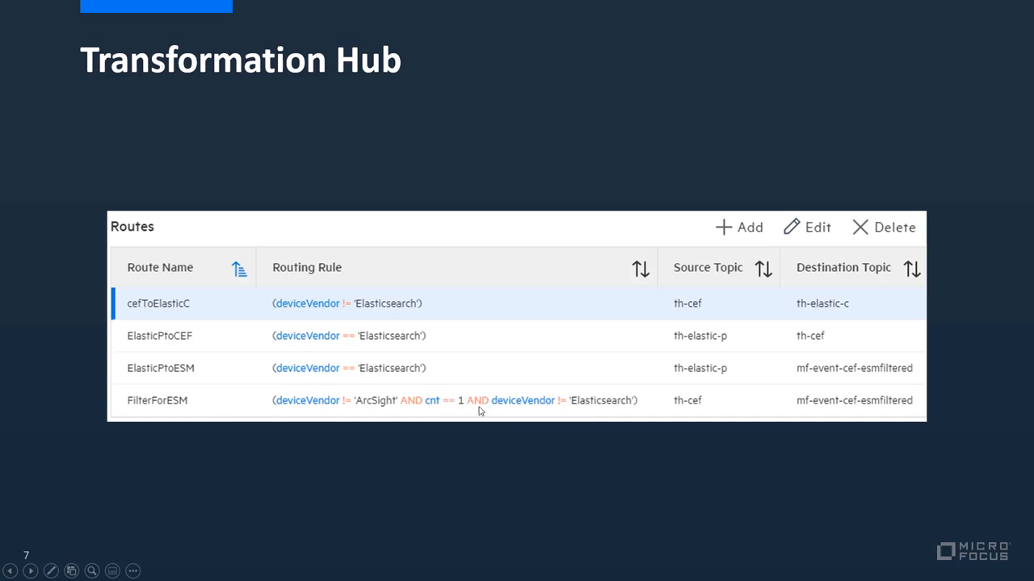
mouse_move(611, 406)
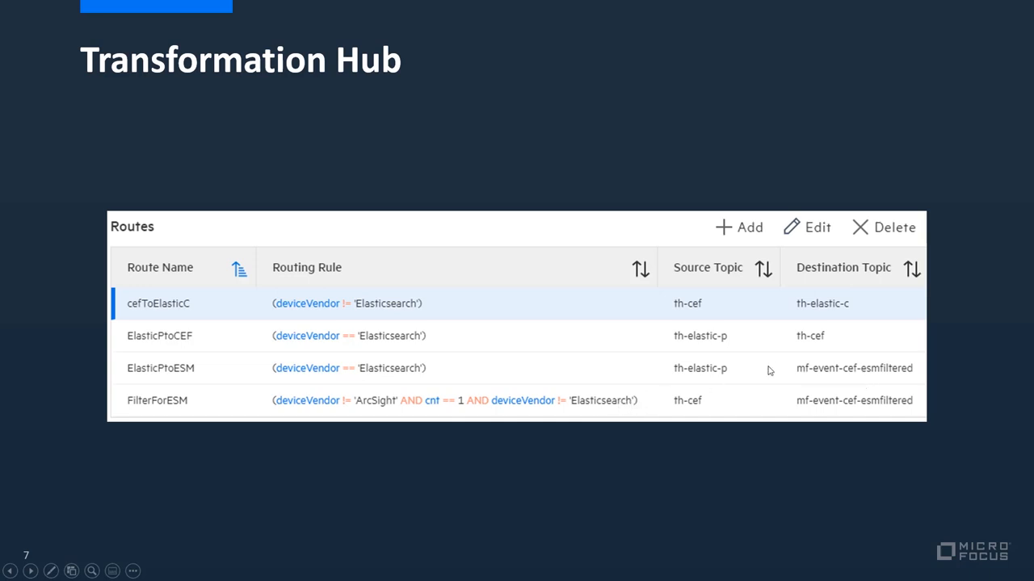
mouse_move(384, 360)
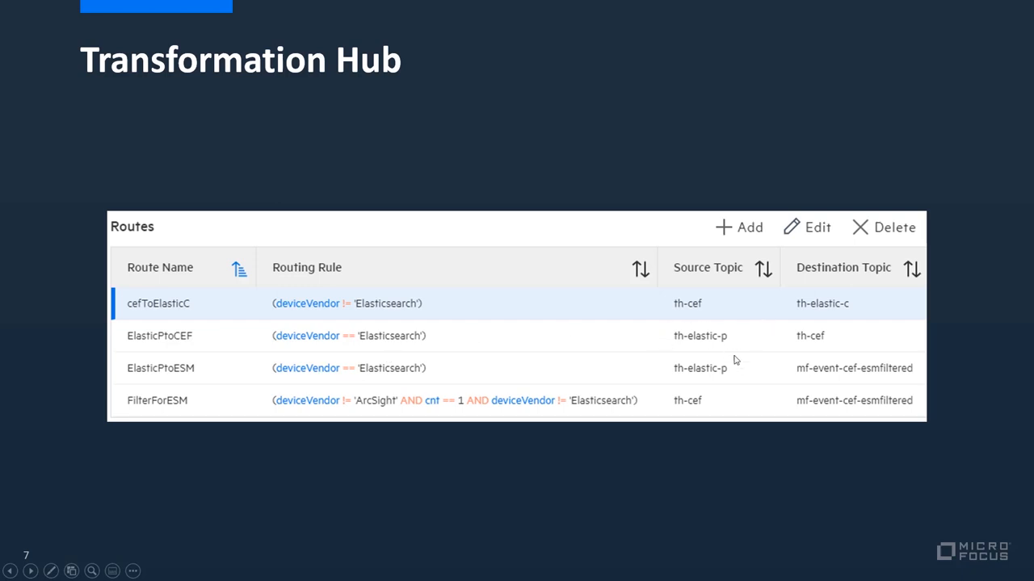
mouse_move(706, 349)
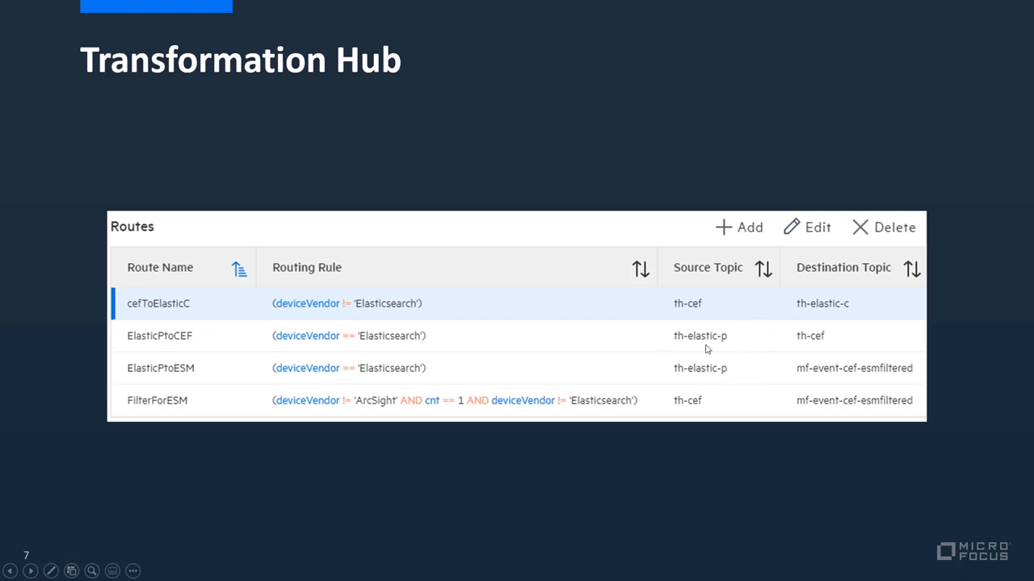
mouse_move(782, 347)
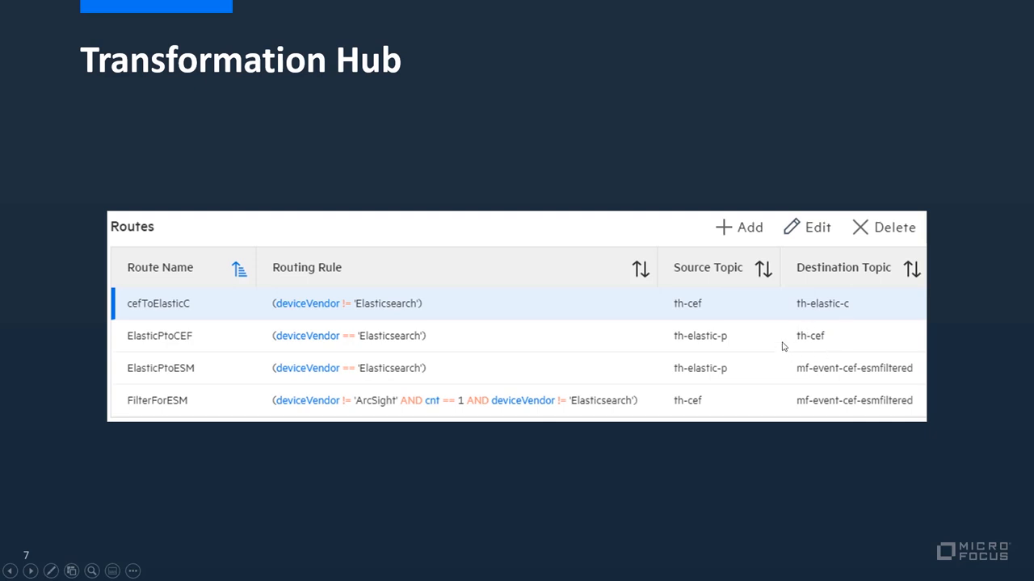
mouse_move(826, 387)
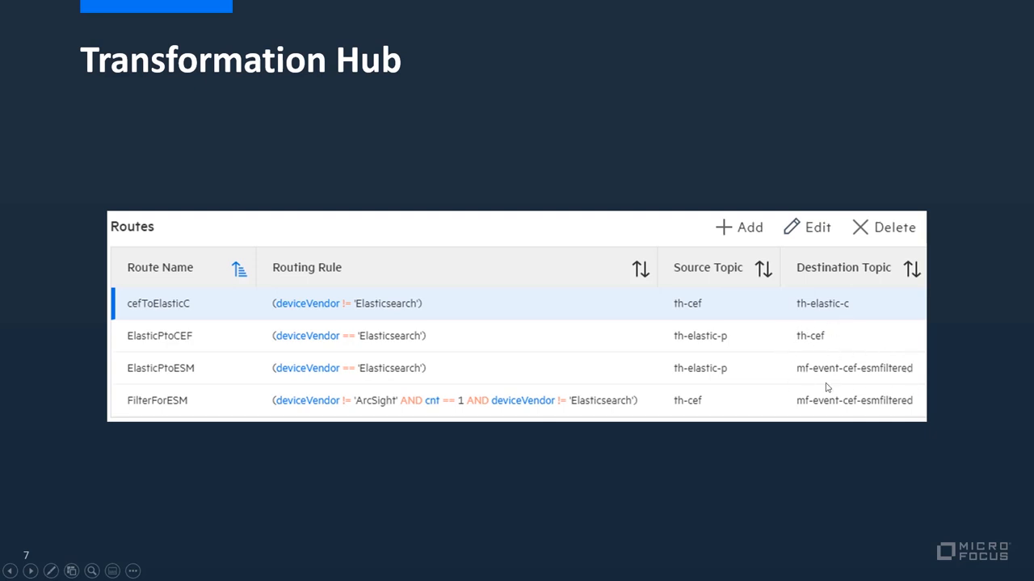
mouse_move(830, 366)
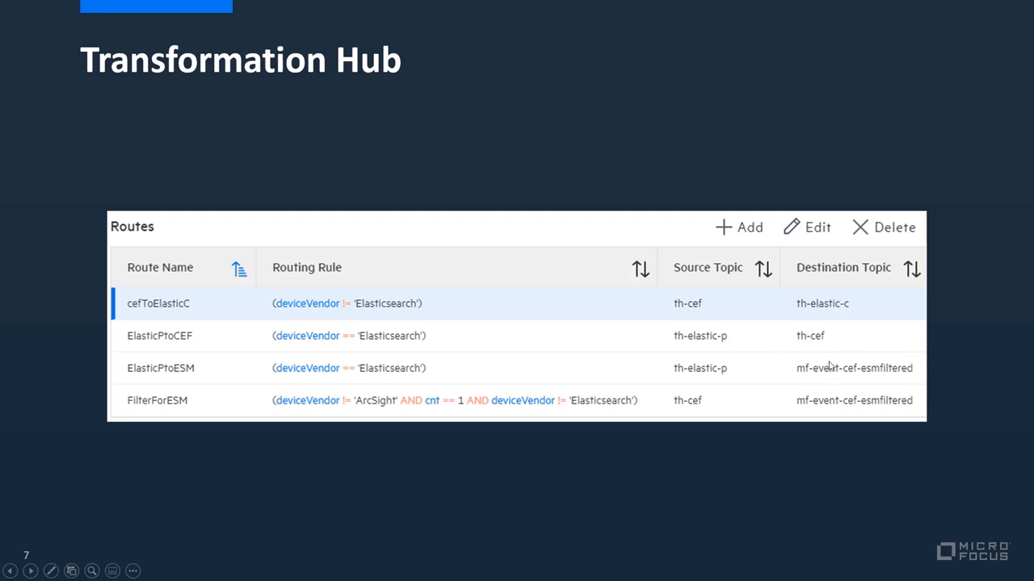
mouse_move(339, 339)
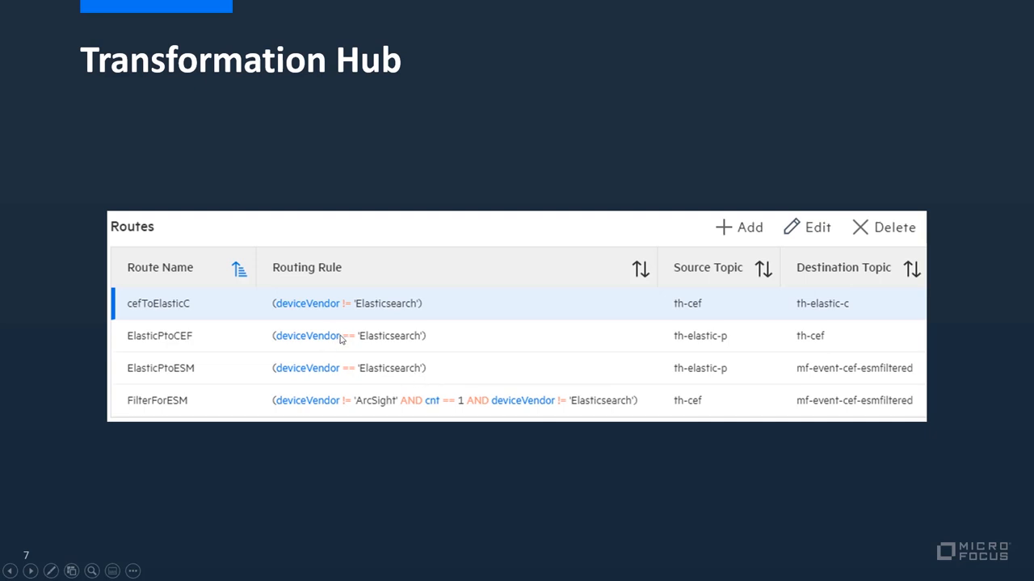
mouse_move(346, 342)
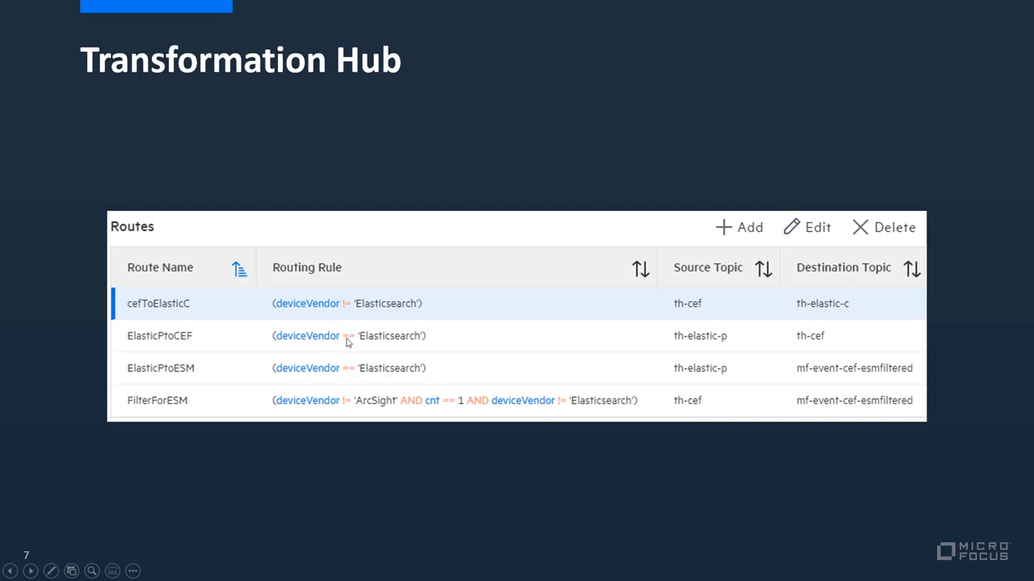
mouse_move(350, 342)
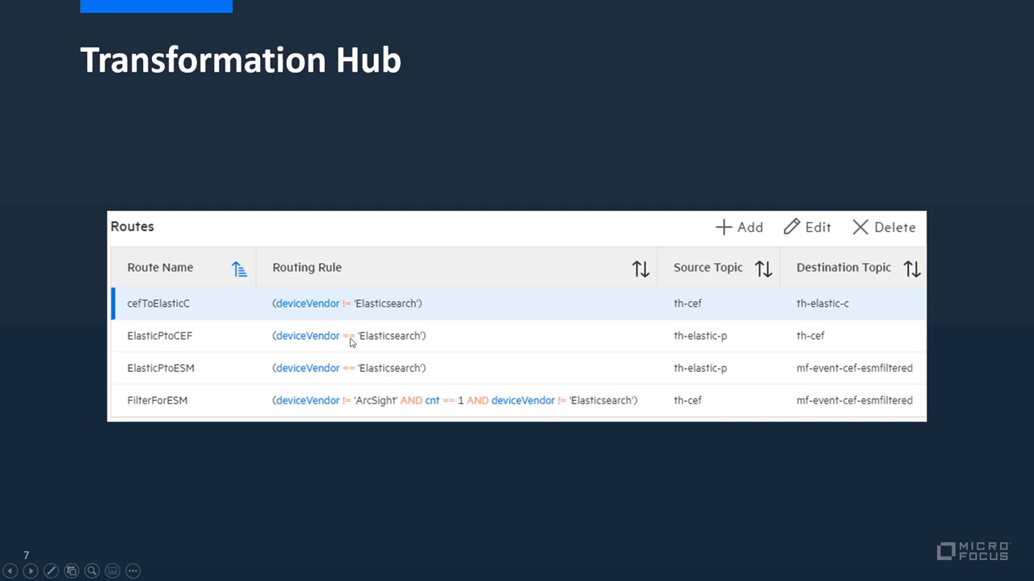
mouse_move(398, 345)
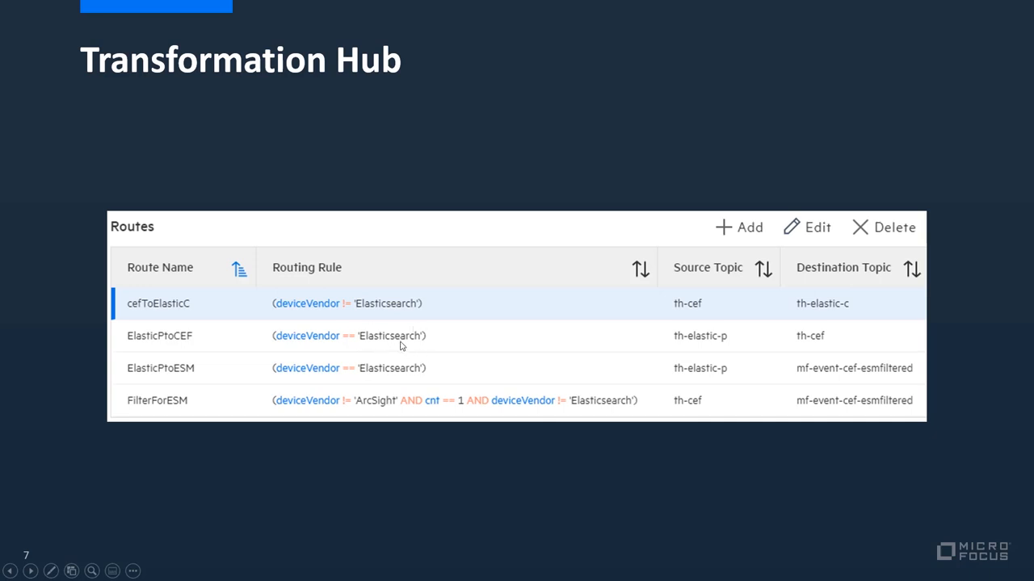
mouse_move(968, 358)
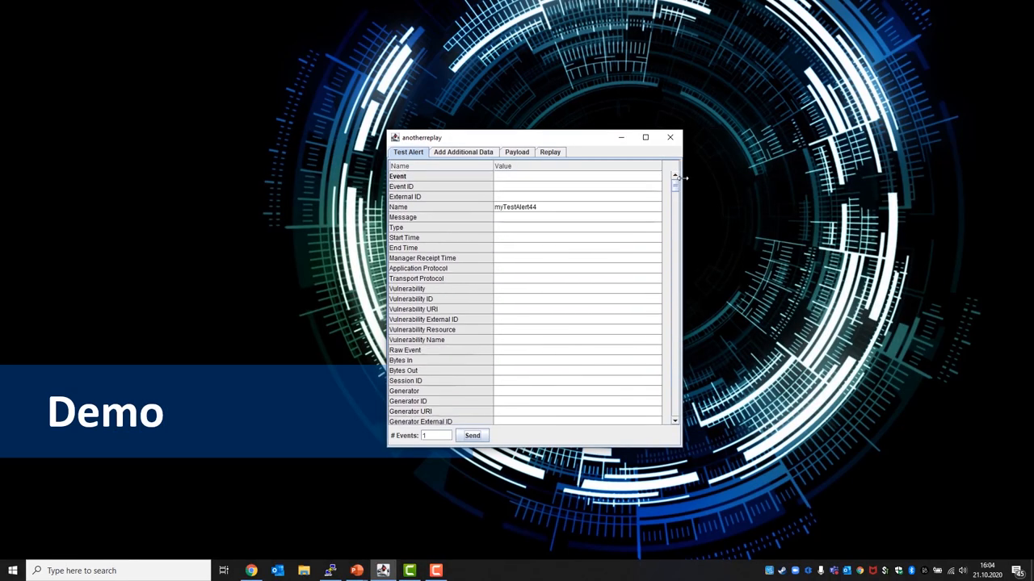
Set the test alert Name to myTestAlert45 and send a single event.
left_click(577, 207)
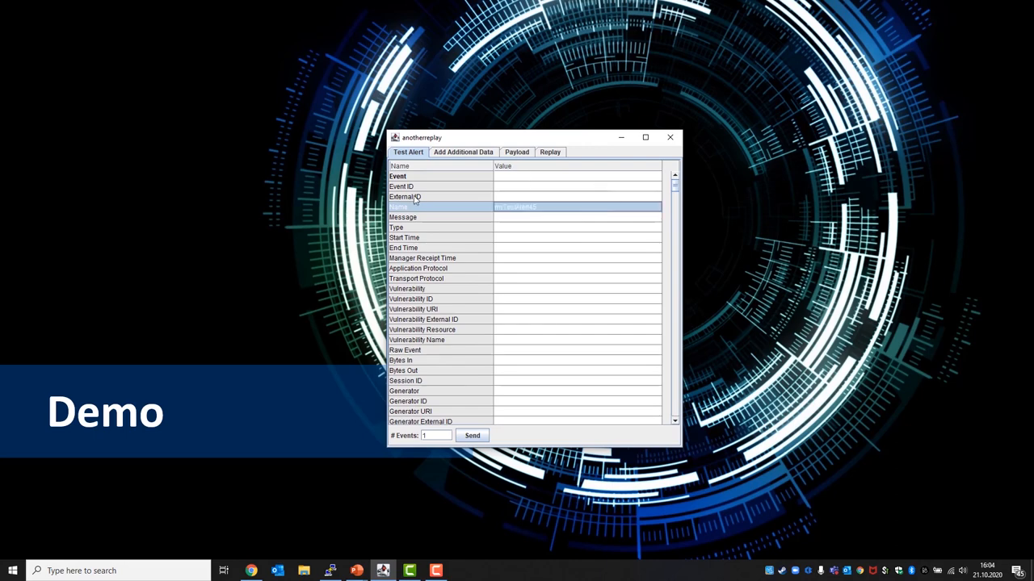
scroll("down", 3)
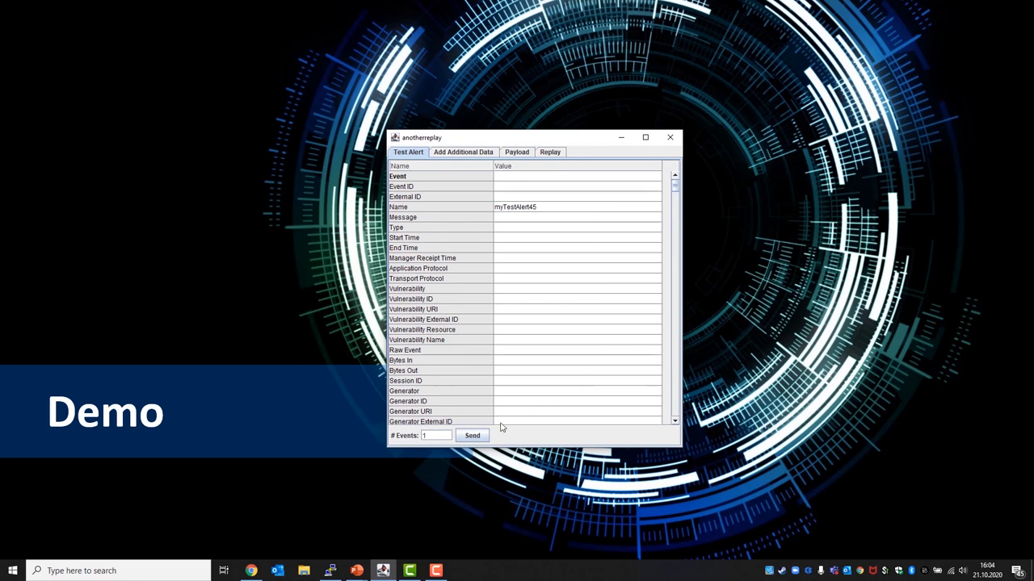
left_click(472, 436)
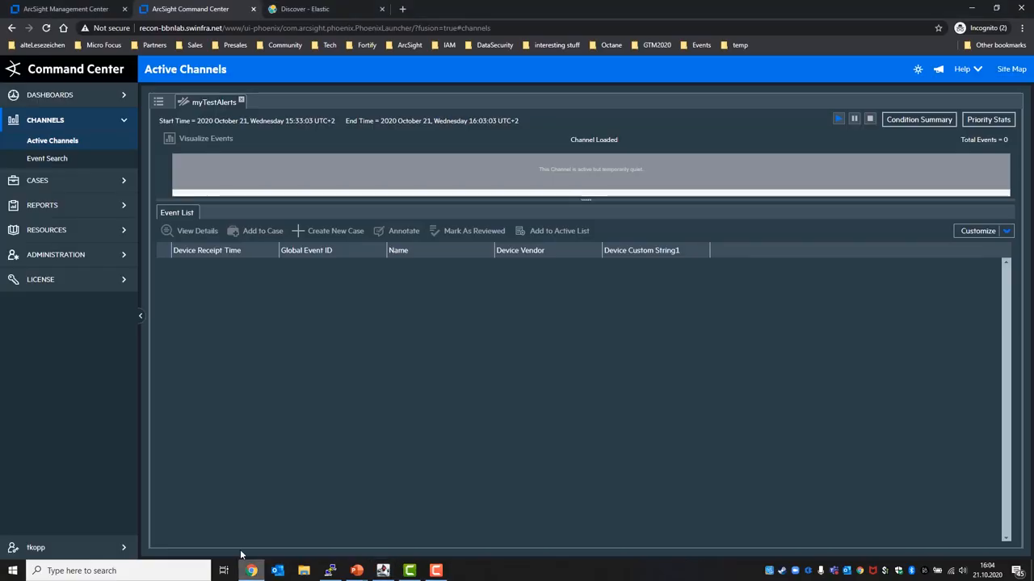
Select the FilterForESM routing rule in the ArcMC routes table, then move to Kibana Discover.
left_click(65, 9)
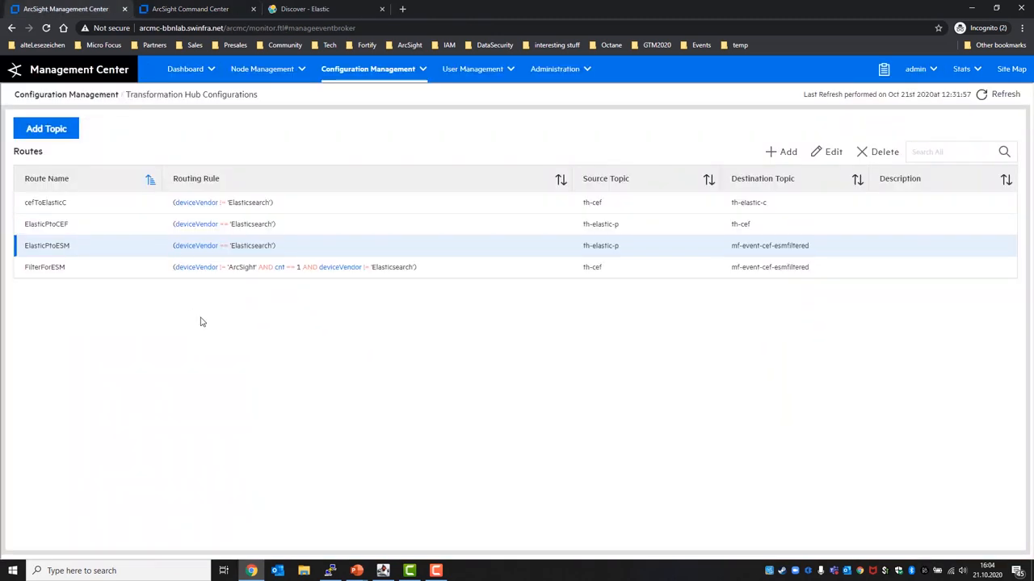
mouse_move(351, 311)
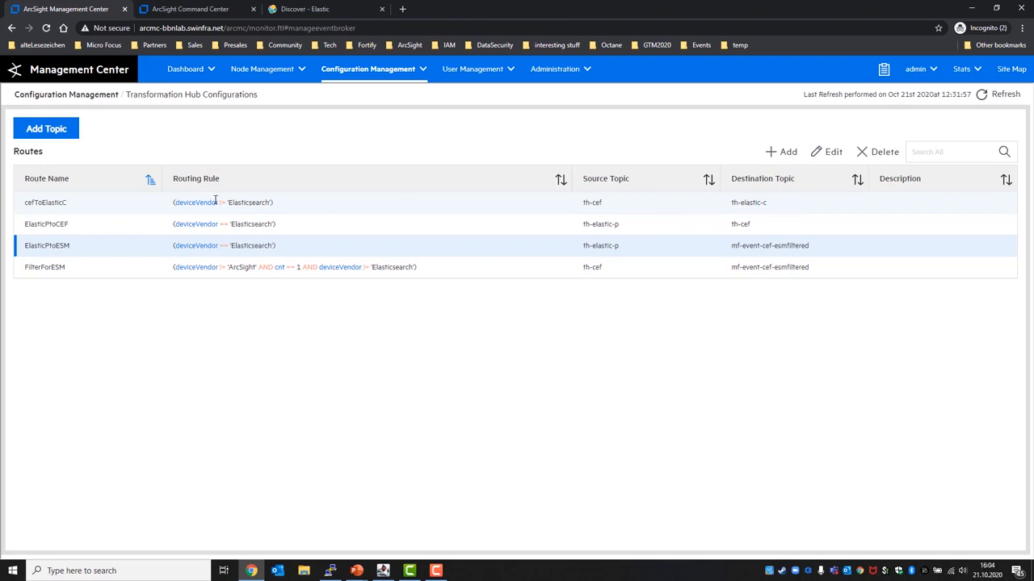
mouse_move(234, 212)
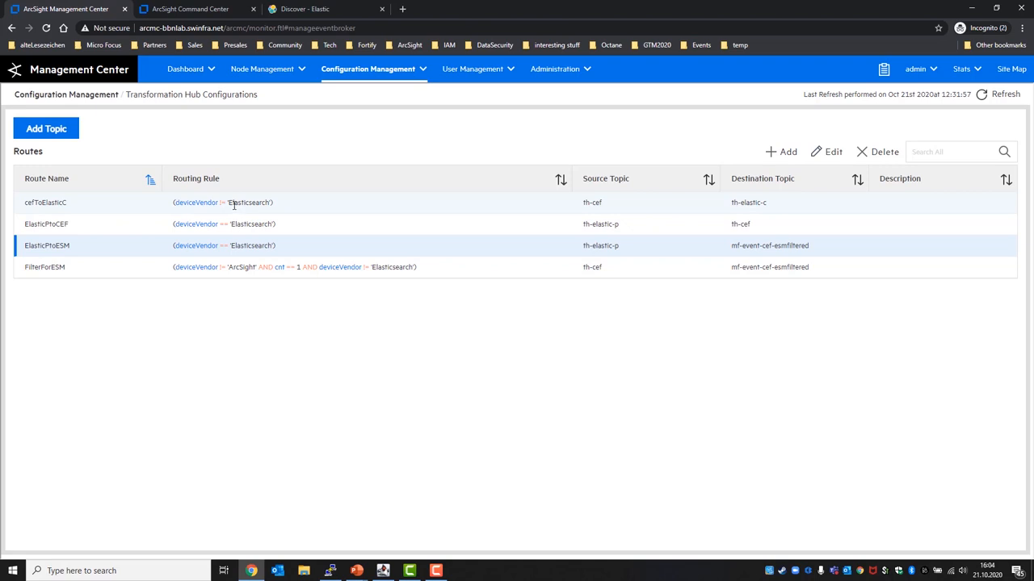
mouse_move(551, 278)
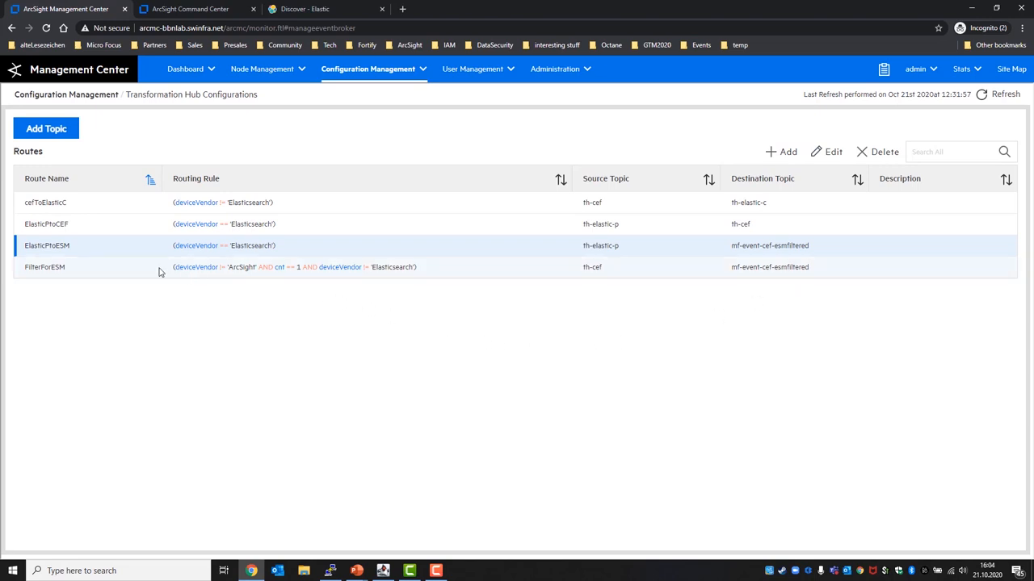
double_click(224, 266)
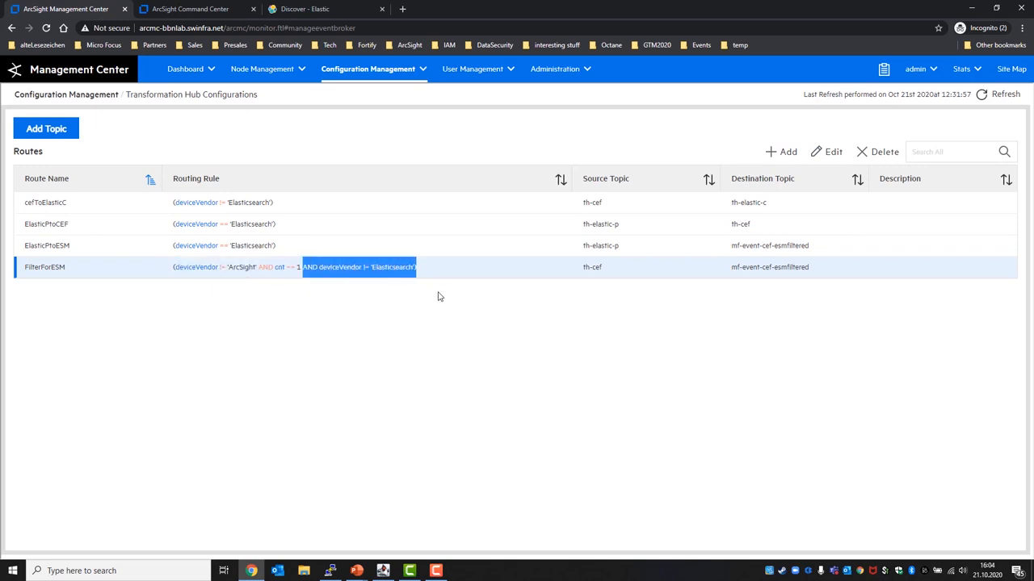
mouse_move(440, 314)
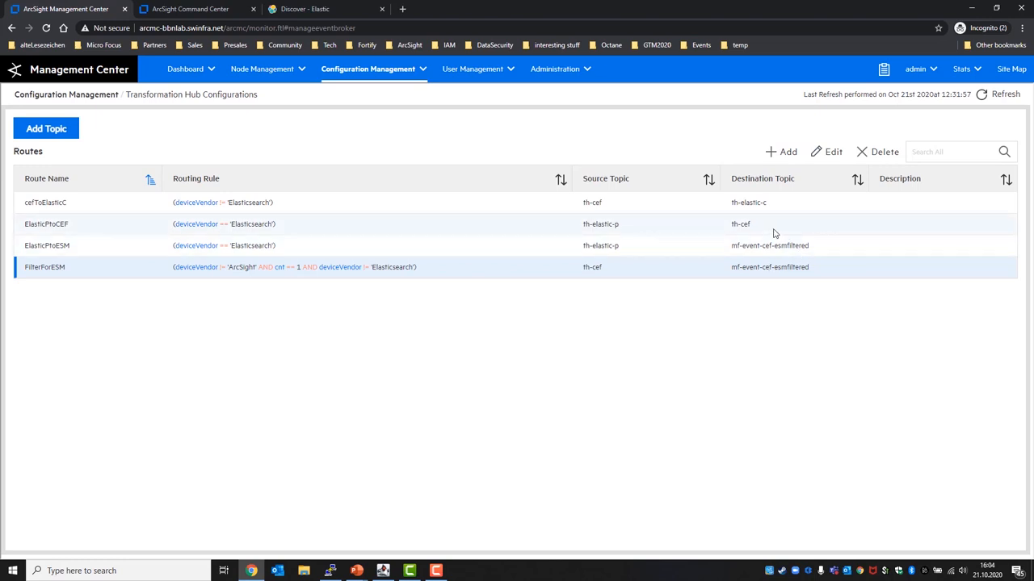
left_click(323, 9)
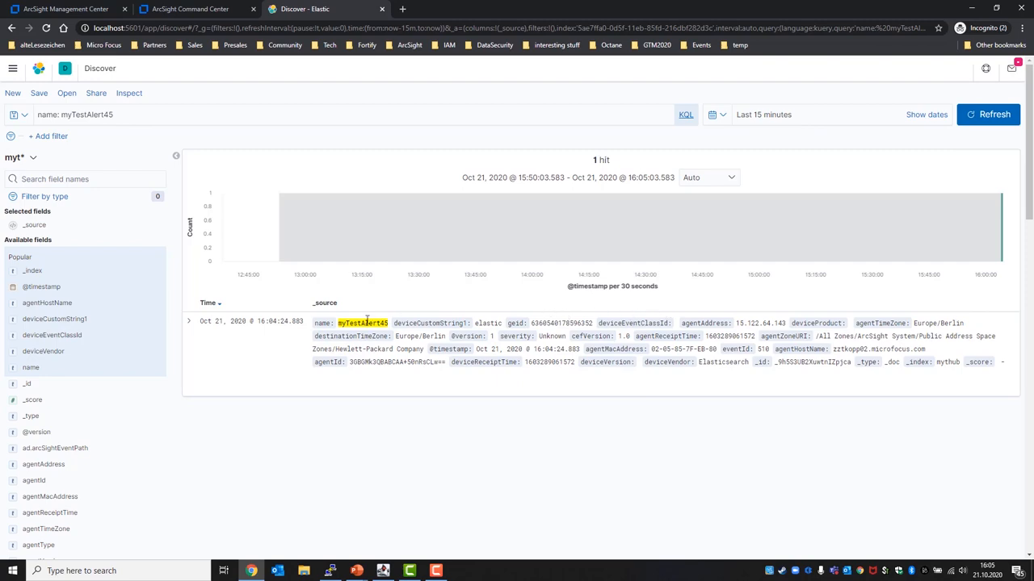
Highlight myTestAlert45 in the Kibana hit and expand its full document fields.
double_click(362, 323)
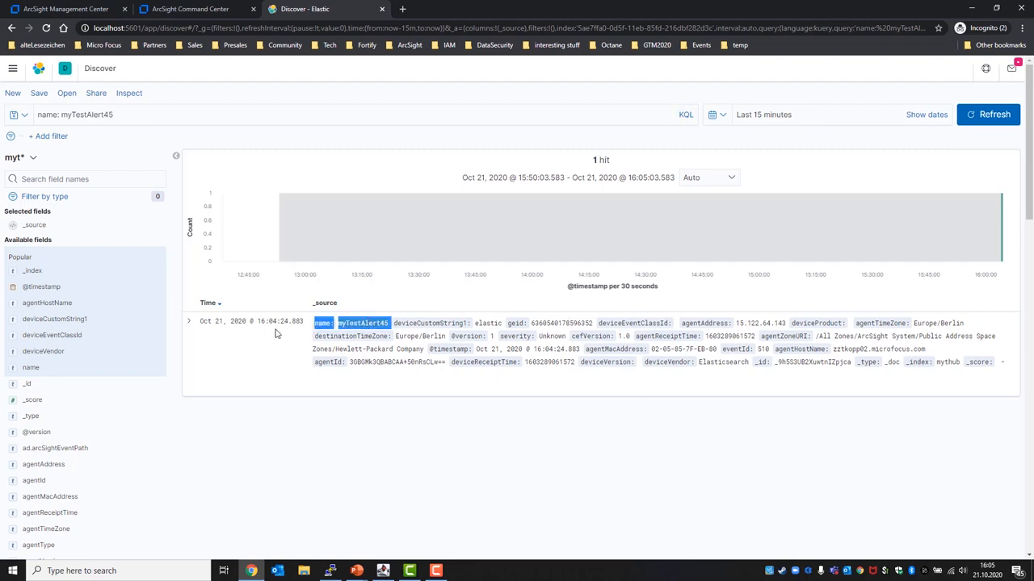
left_click(188, 321)
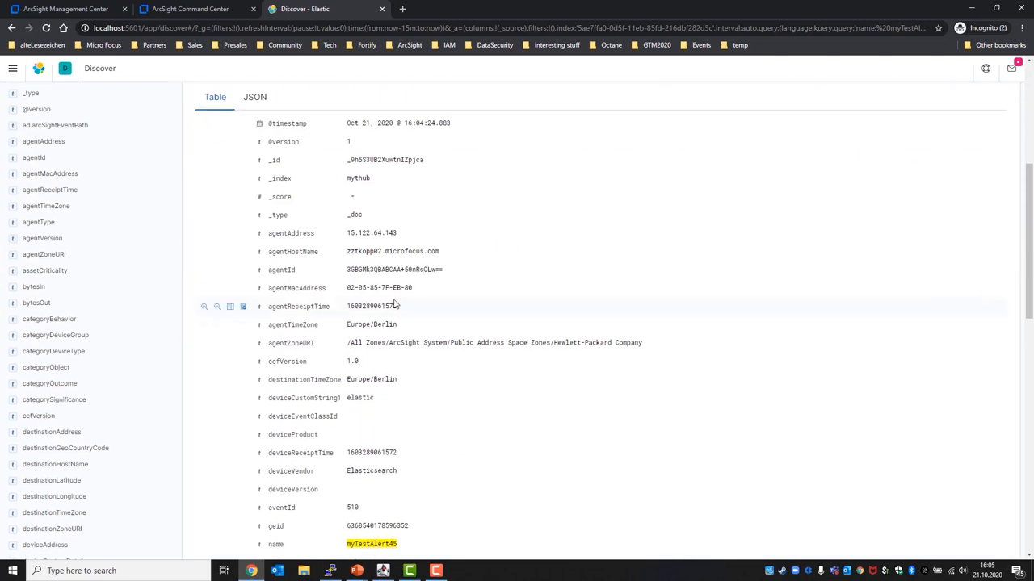
scroll("down", 3)
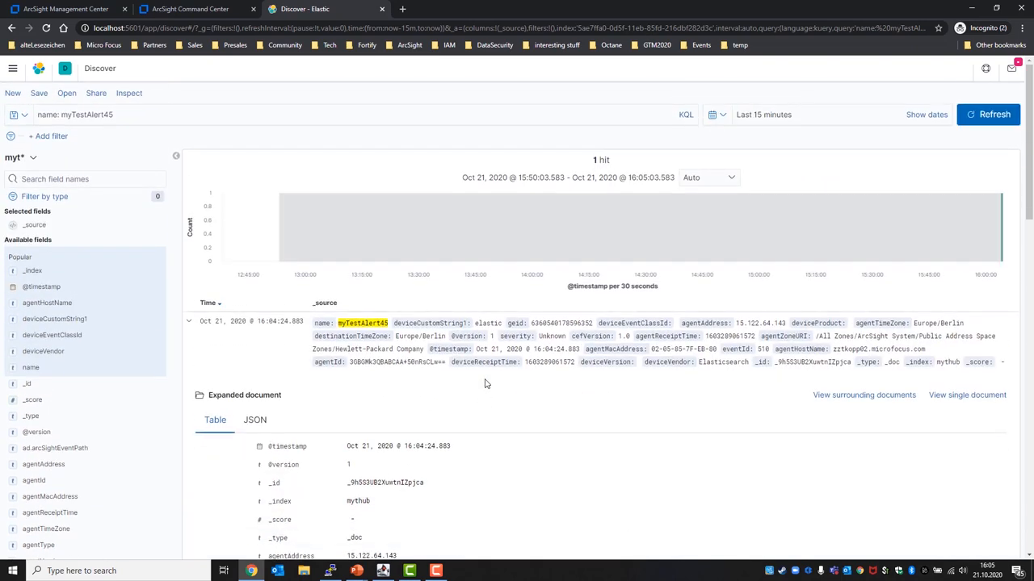
mouse_move(385, 240)
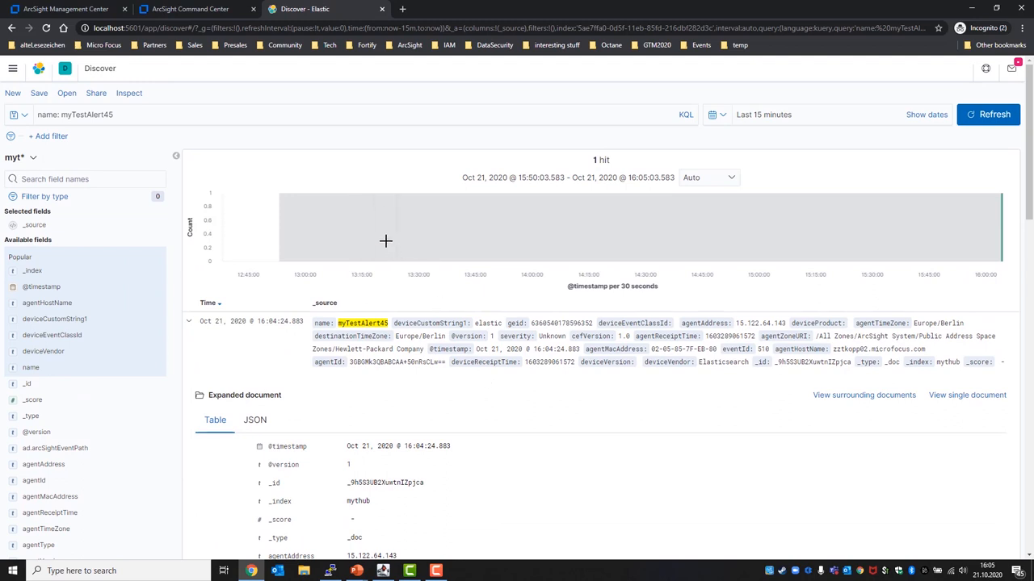
Return to the ArcMC Routes table showing FilterForESM routing th-cef to mf-event-cef-esmfiltered.
left_click(64, 9)
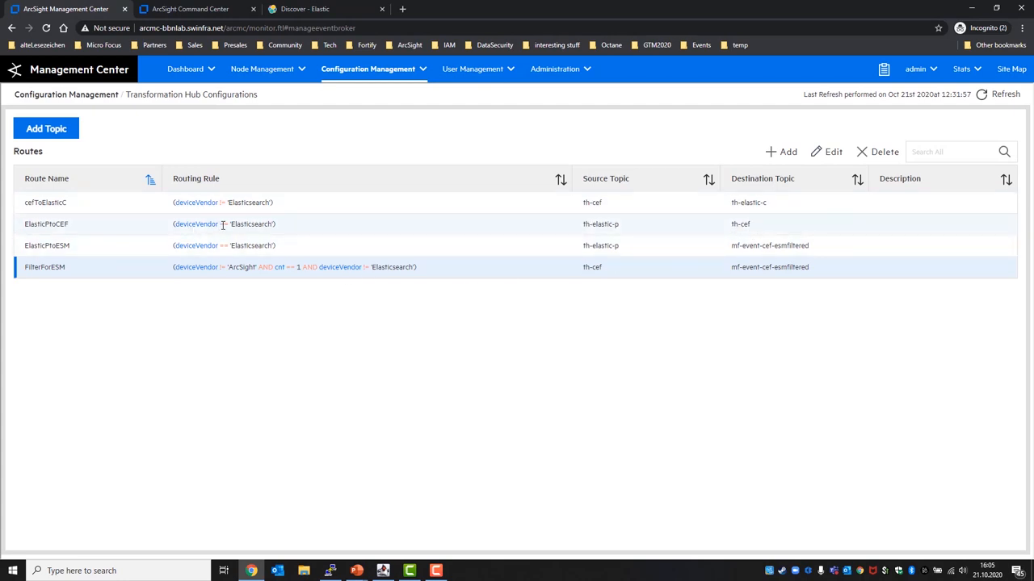
mouse_move(649, 246)
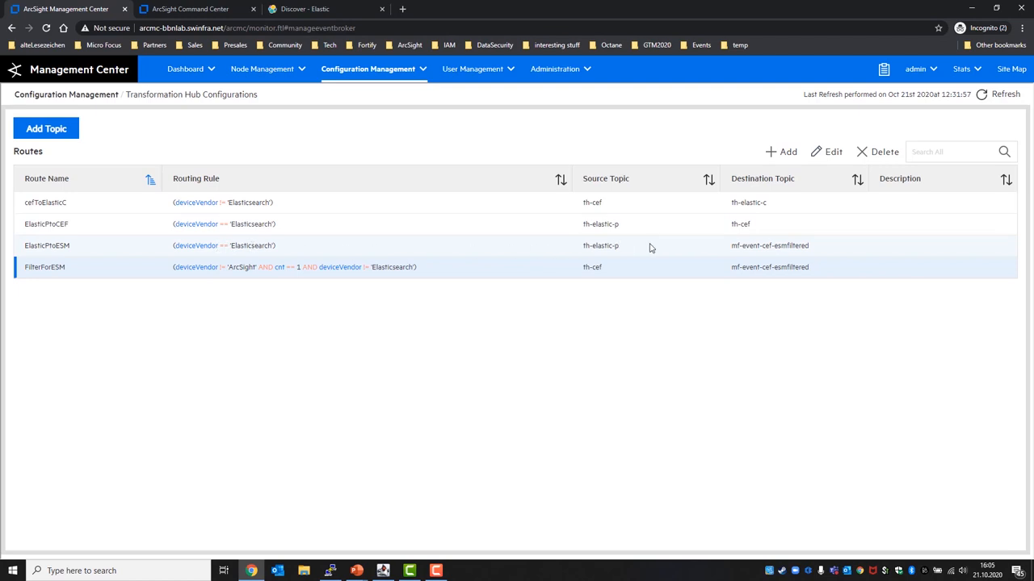
mouse_move(812, 250)
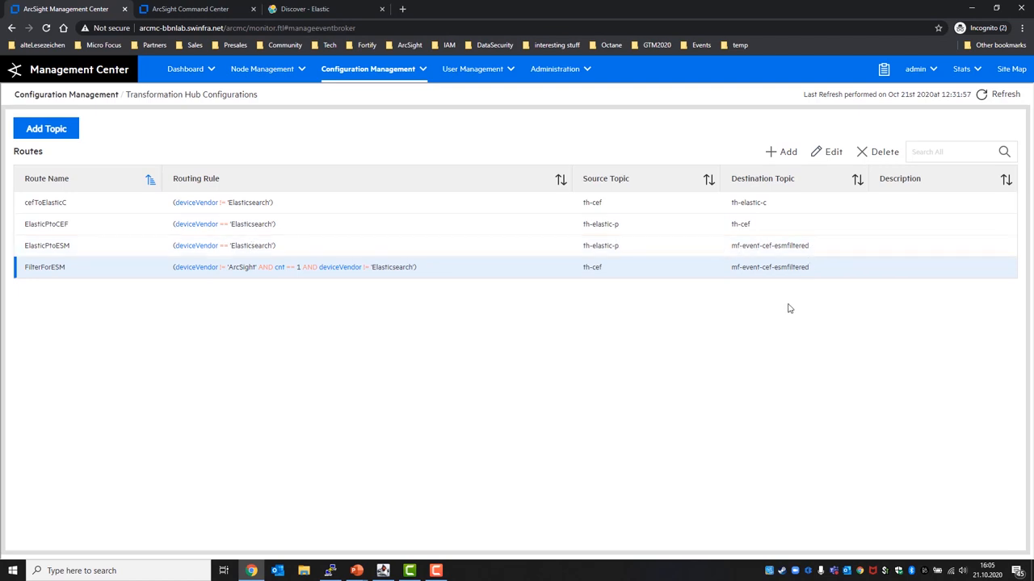
Switch to ESM Command Center to check the myTestAlerts active channel.
left_click(193, 8)
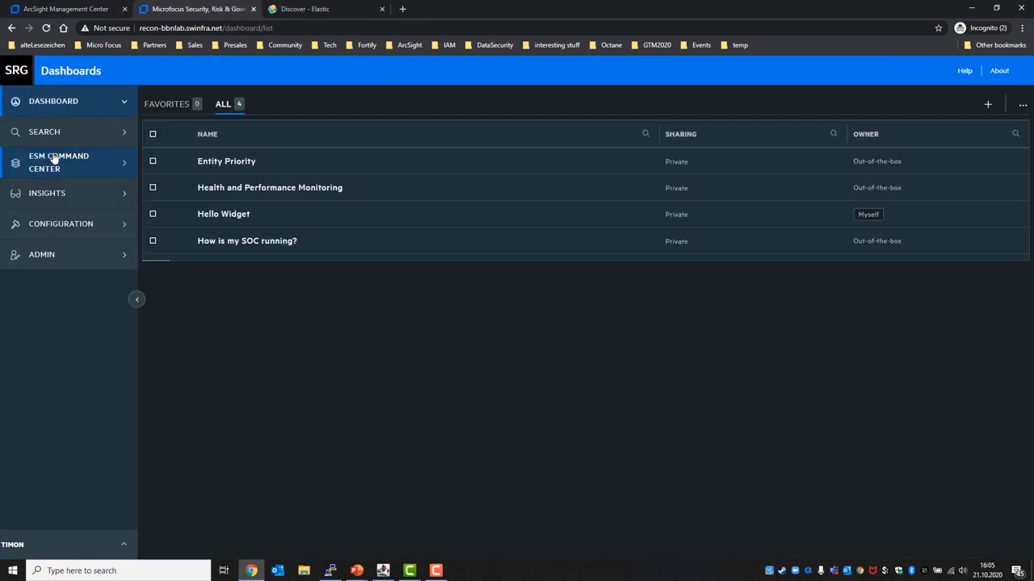
mouse_move(68, 131)
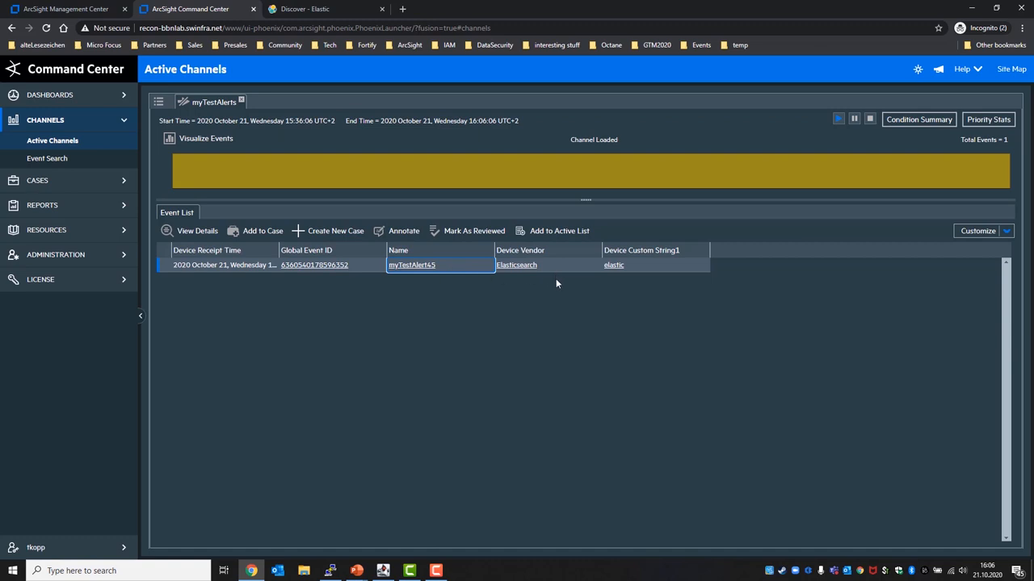
mouse_move(565, 266)
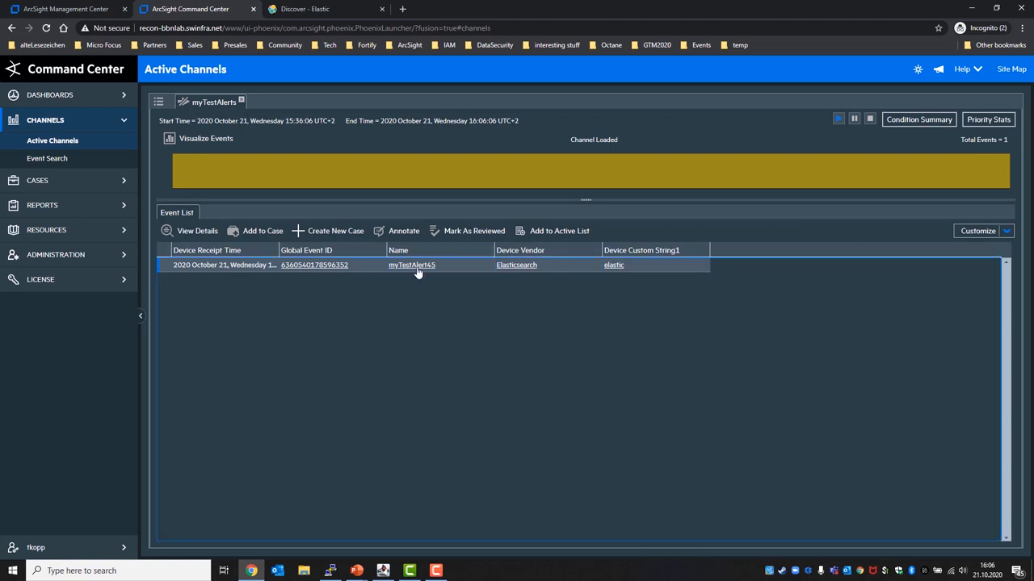
mouse_move(372, 279)
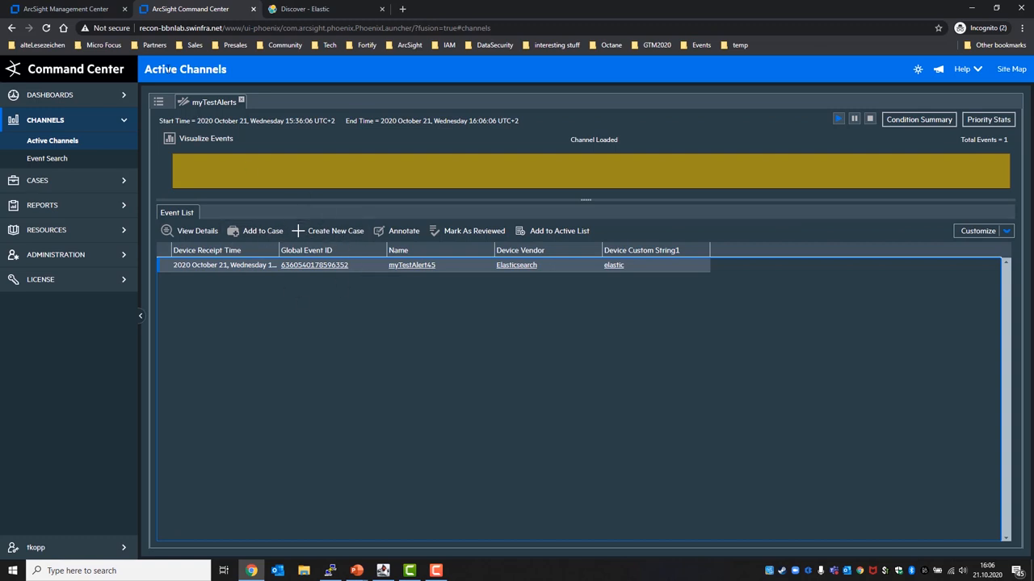
mouse_move(76, 95)
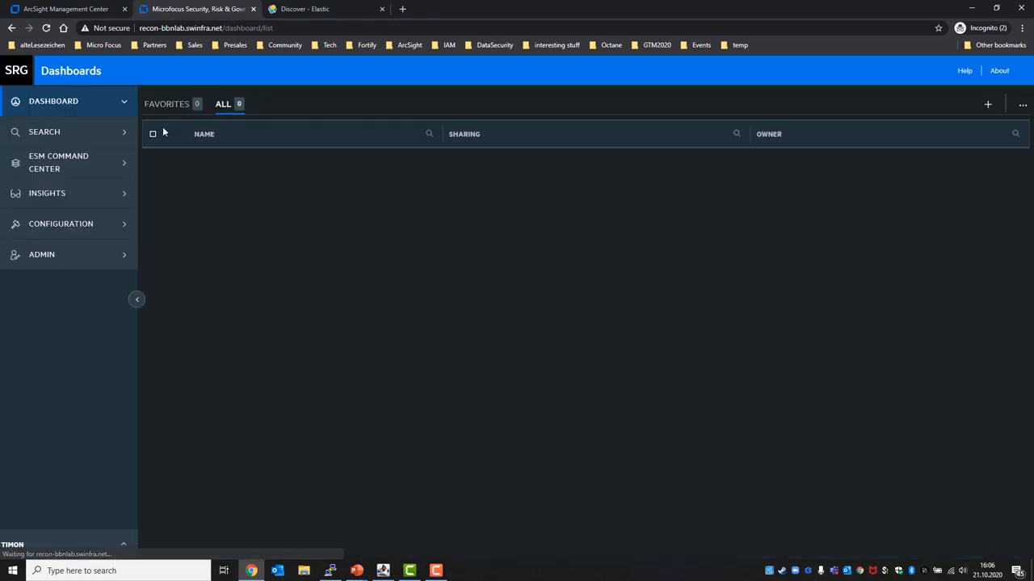
Open the saved myTestAlerts search in Recon and rerun it over the last 60 minutes.
left_click(53, 153)
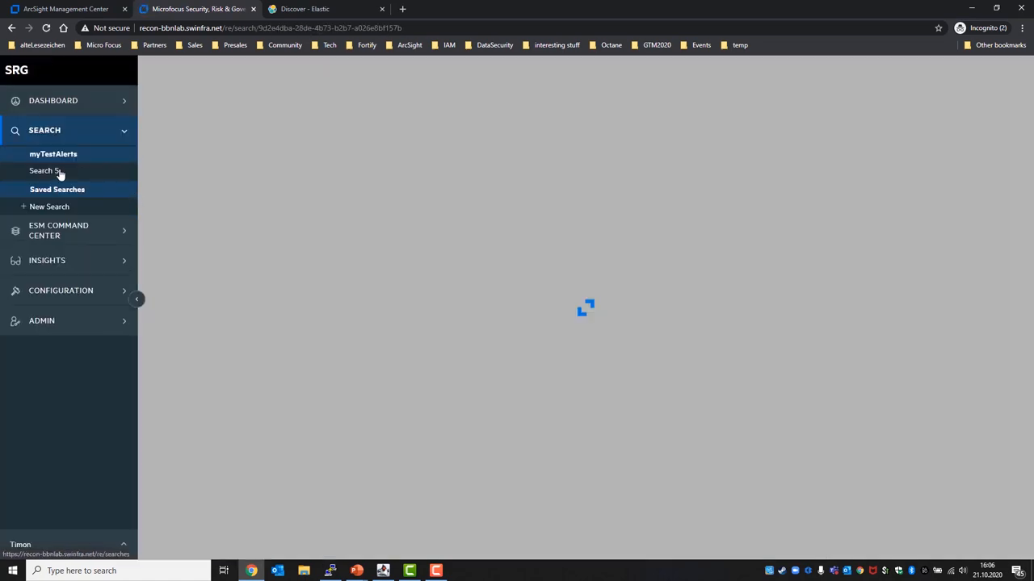
left_click(57, 189)
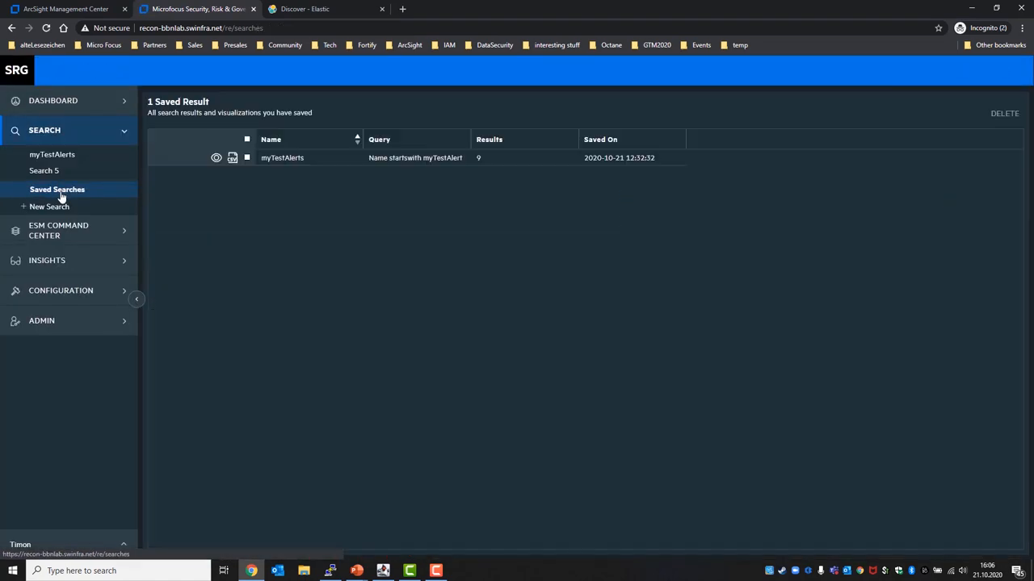
left_click(57, 189)
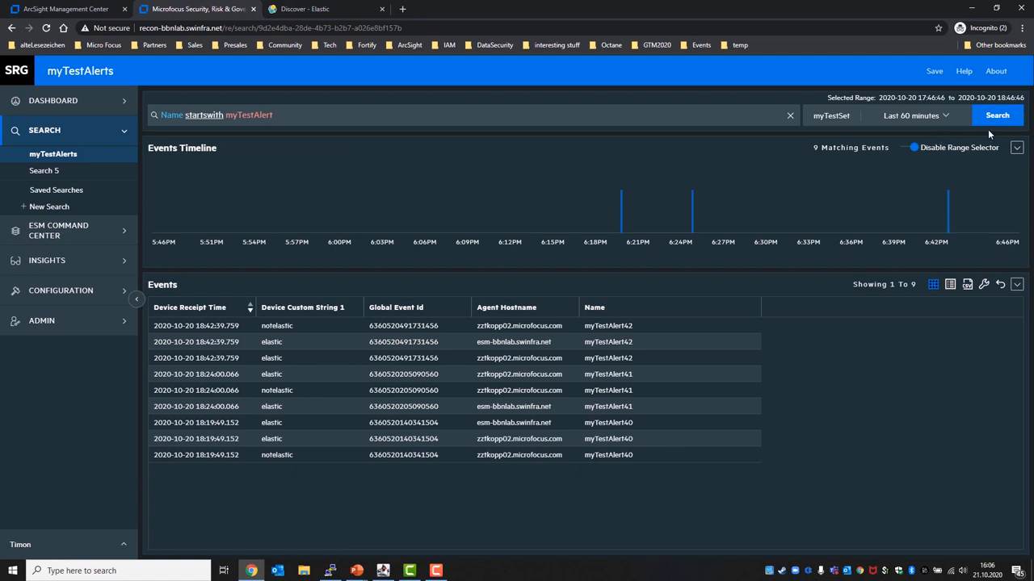
left_click(997, 115)
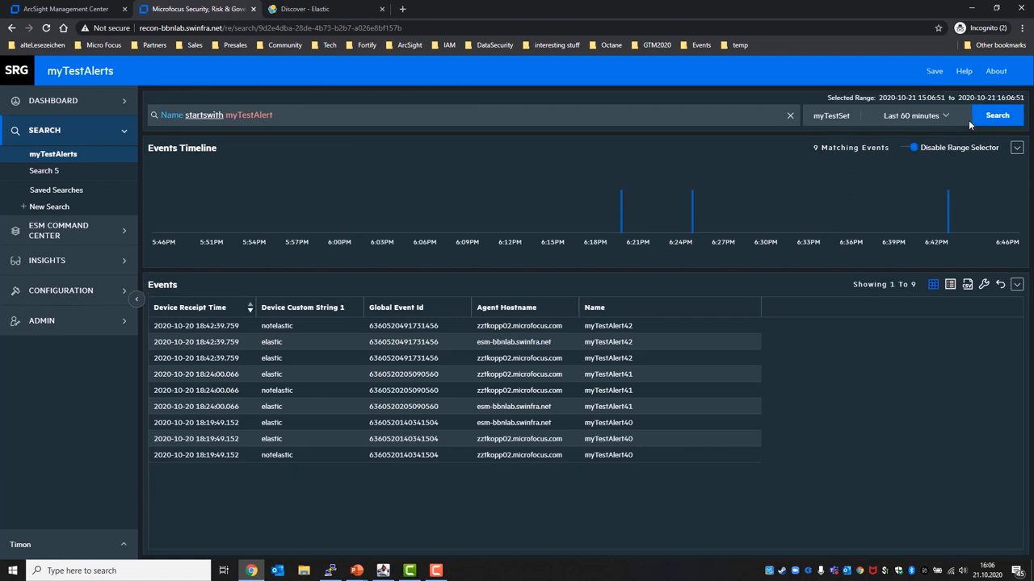
left_click(998, 114)
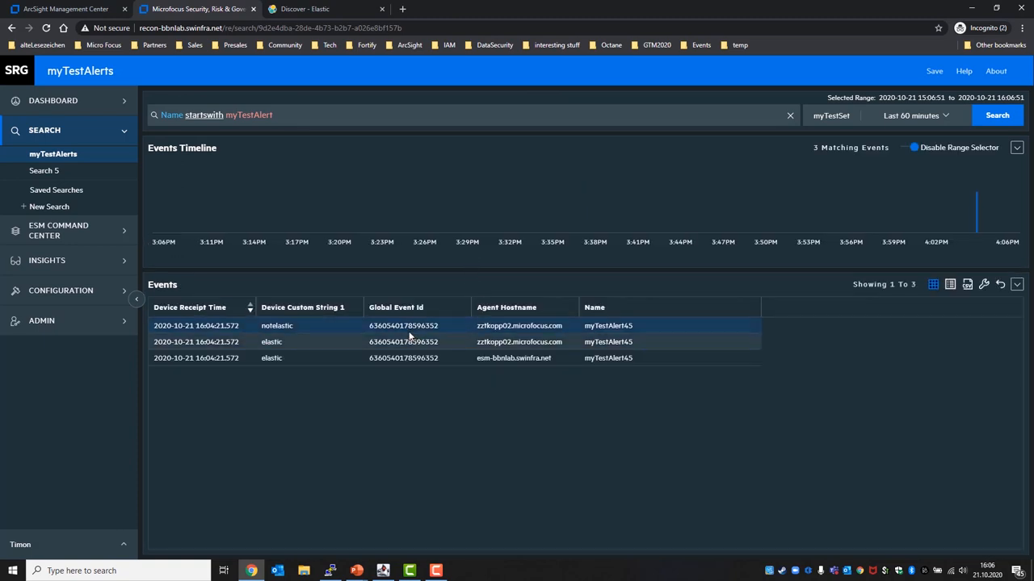
View Event Details for the notelastic event, then the second, Elasticsearch-vendor event.
left_click(607, 326)
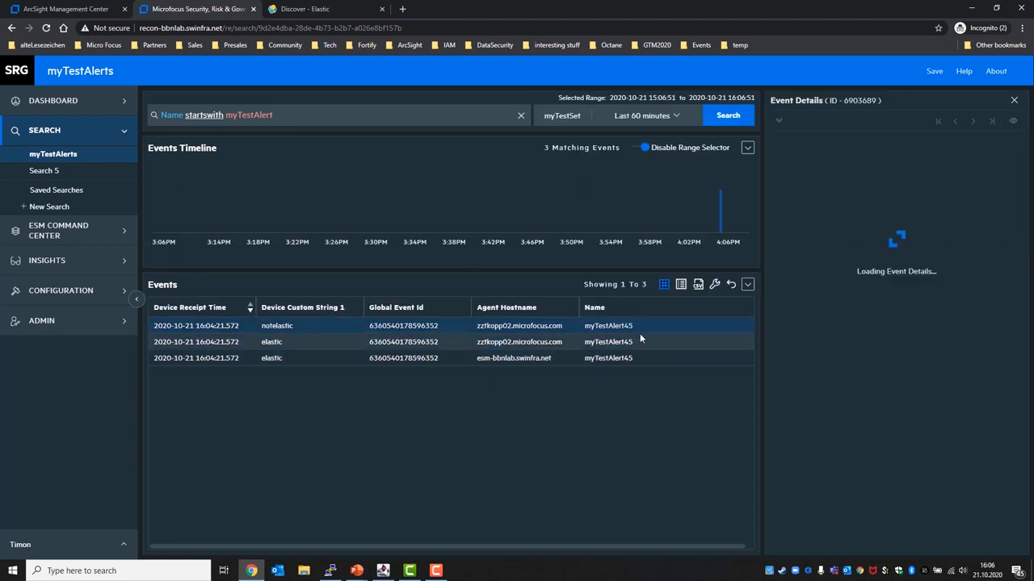
left_click(607, 325)
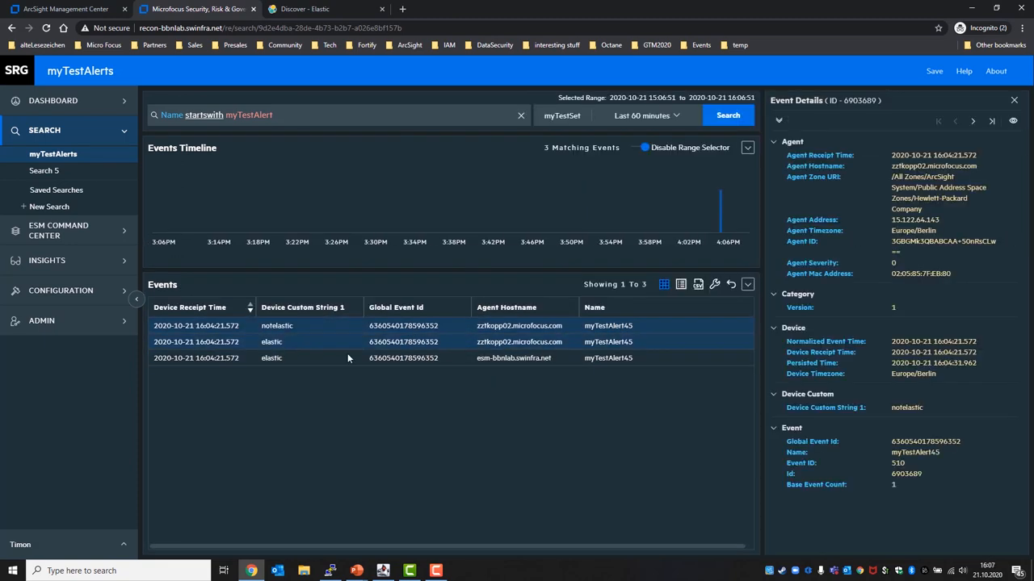
left_click(323, 358)
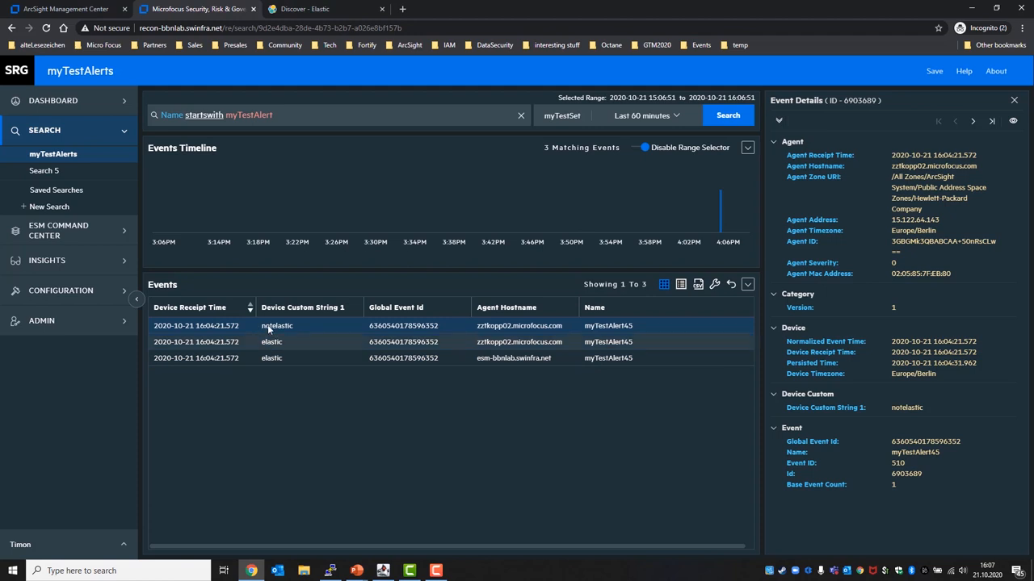
double_click(276, 325)
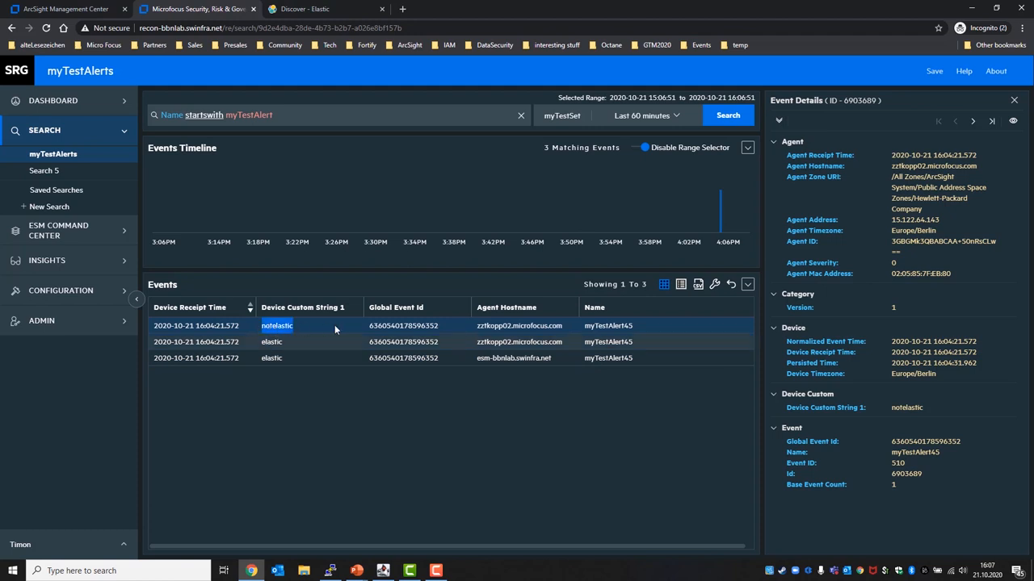
mouse_move(339, 334)
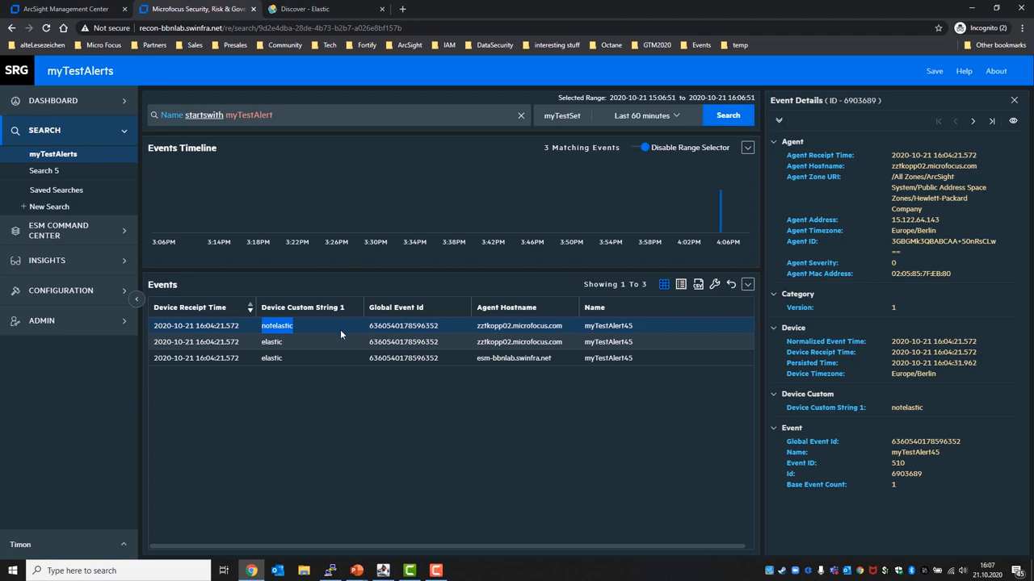
mouse_move(282, 335)
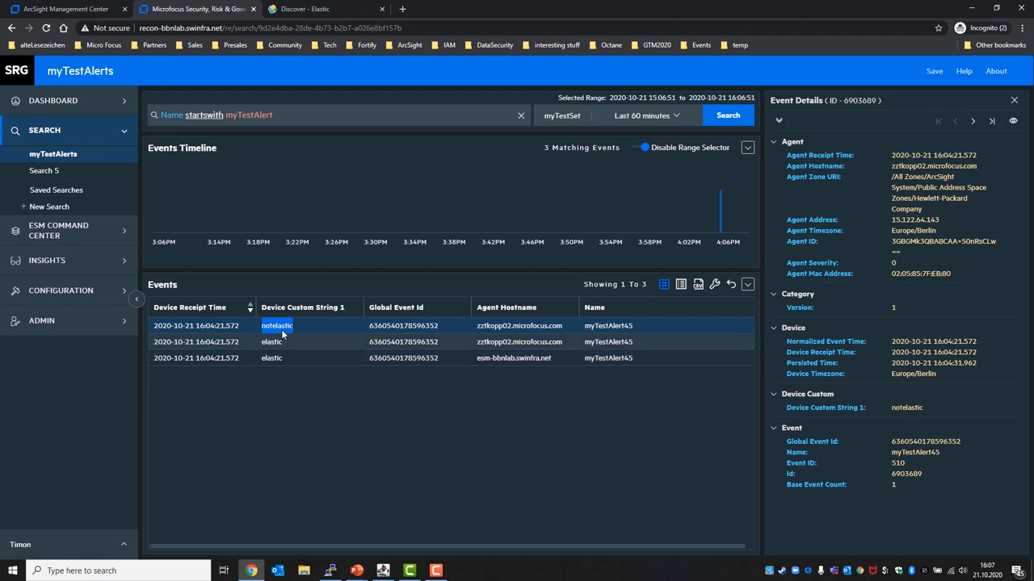
mouse_move(487, 327)
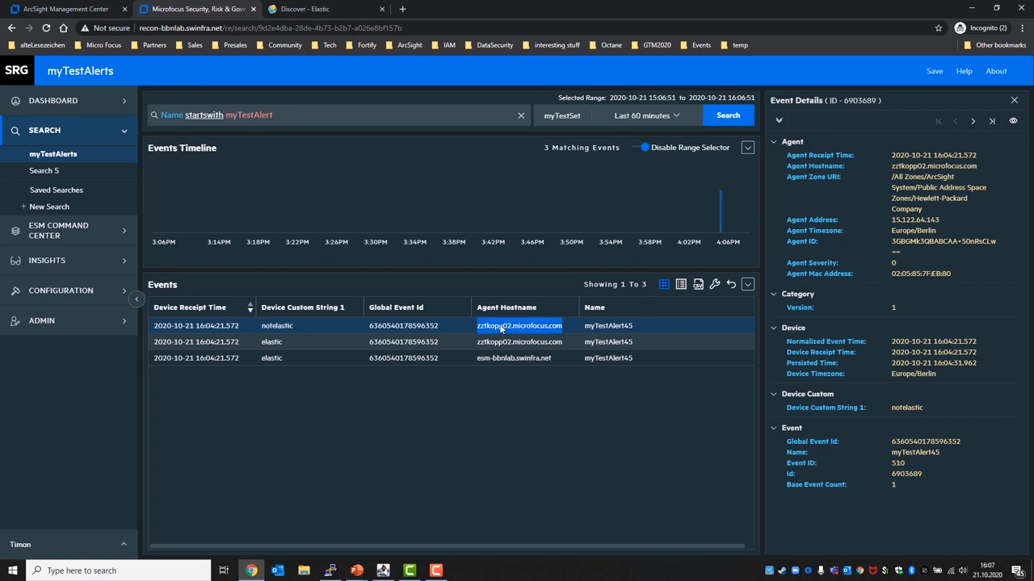
mouse_move(513, 329)
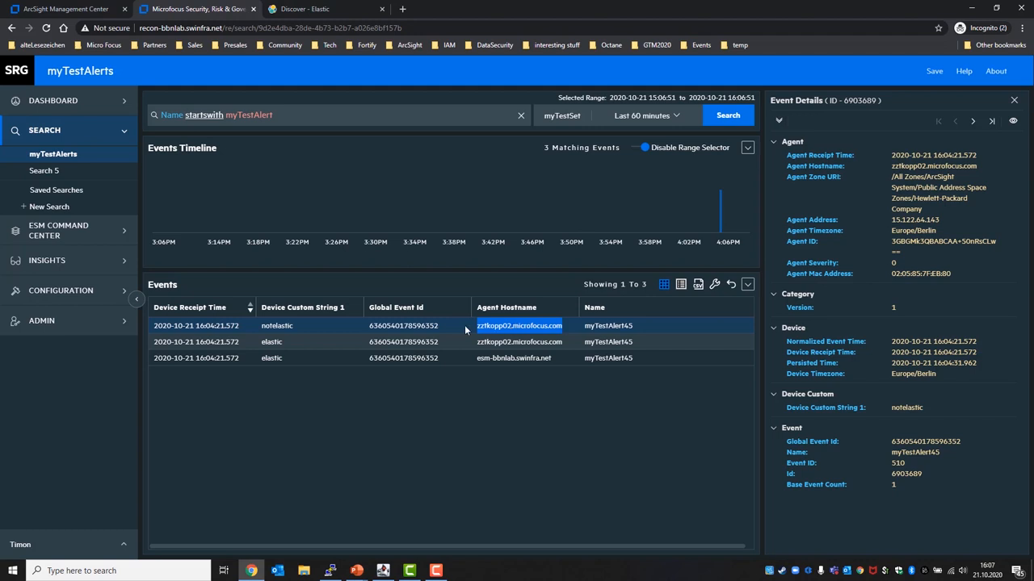
left_click(520, 341)
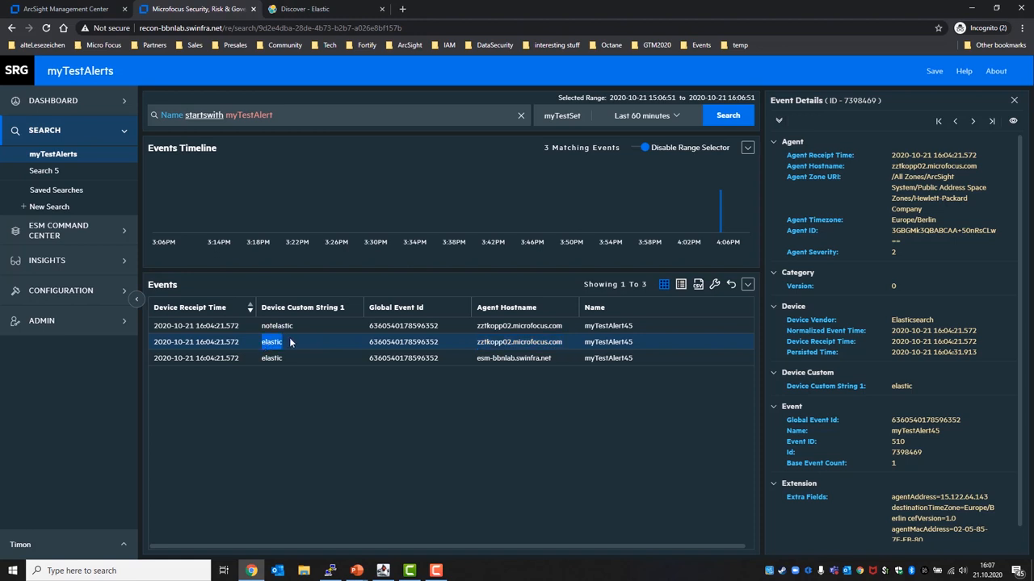
Open Event Details for the third event from agent host esm-bbnlab.swinfra.net.
left_click(272, 357)
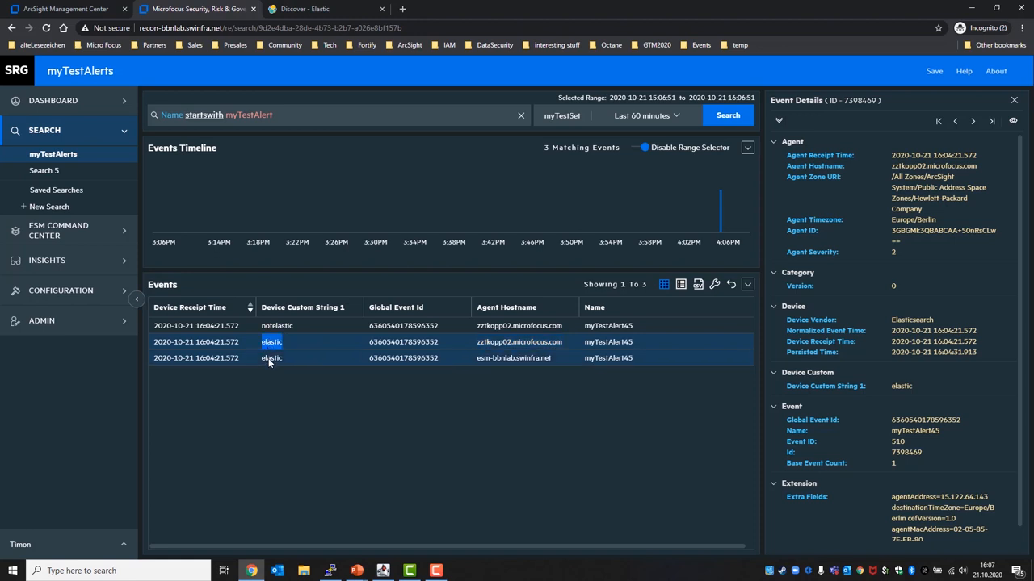
left_click(514, 358)
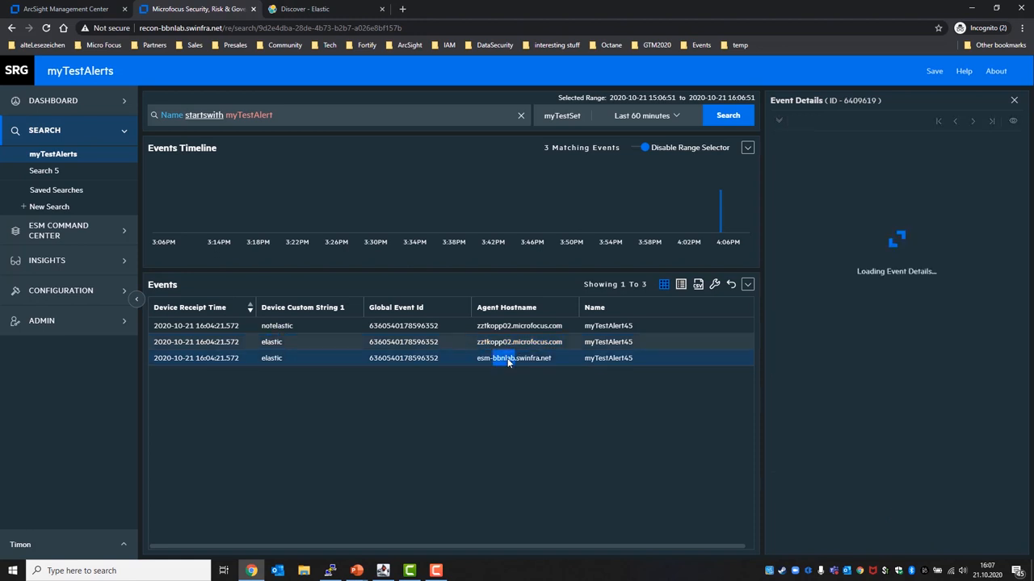
left_click(513, 358)
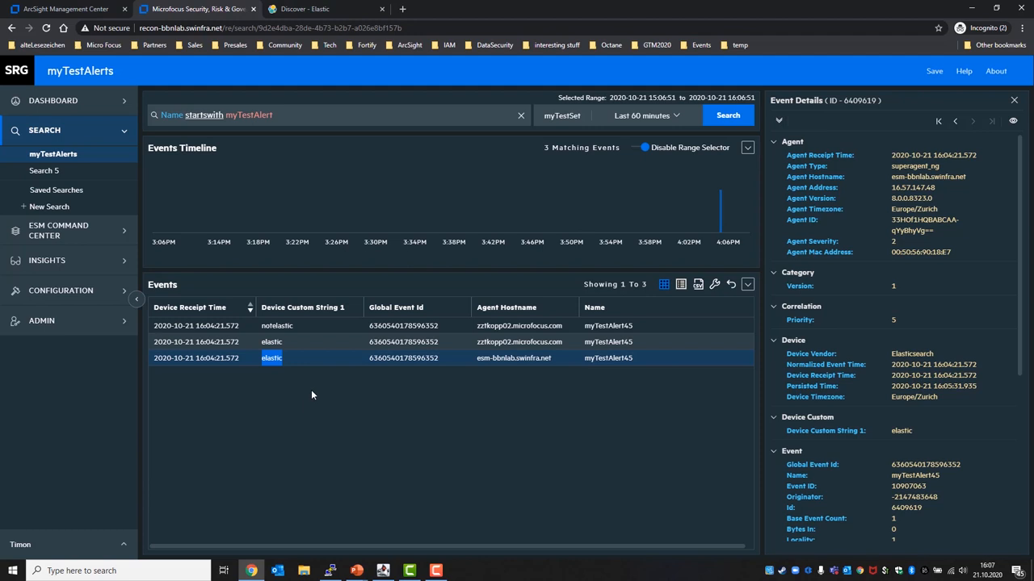
mouse_move(330, 379)
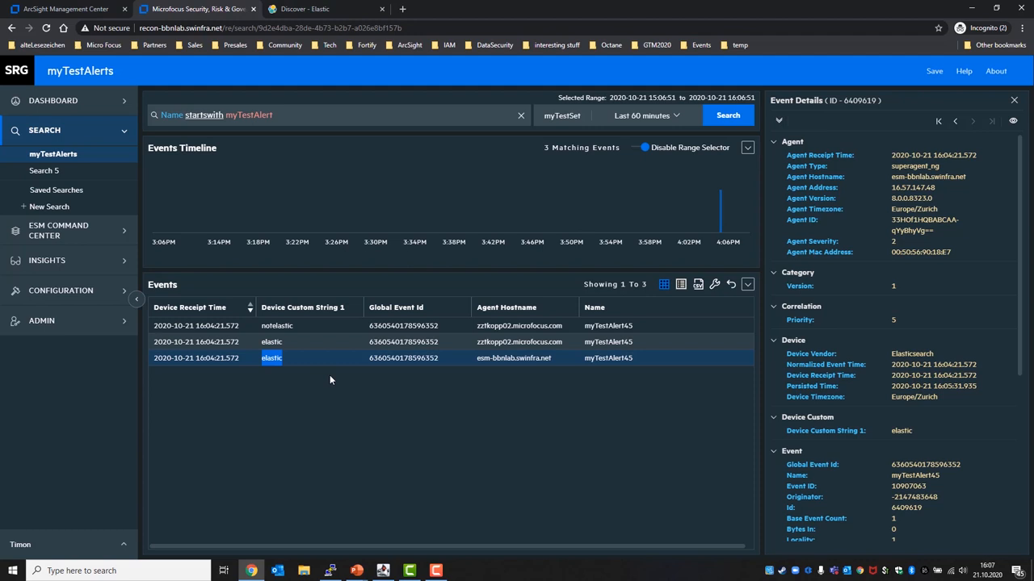
mouse_move(399, 394)
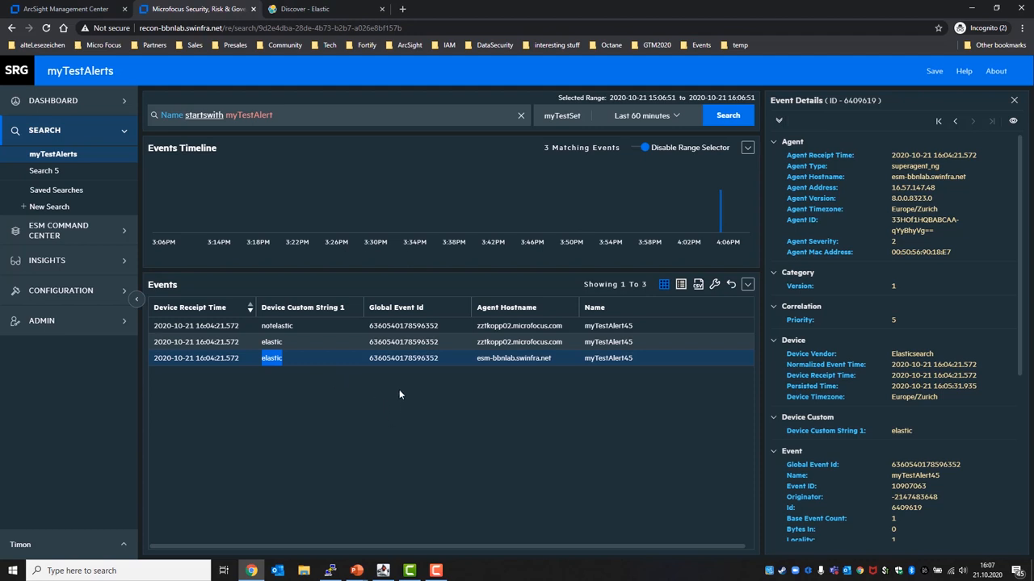
mouse_move(406, 402)
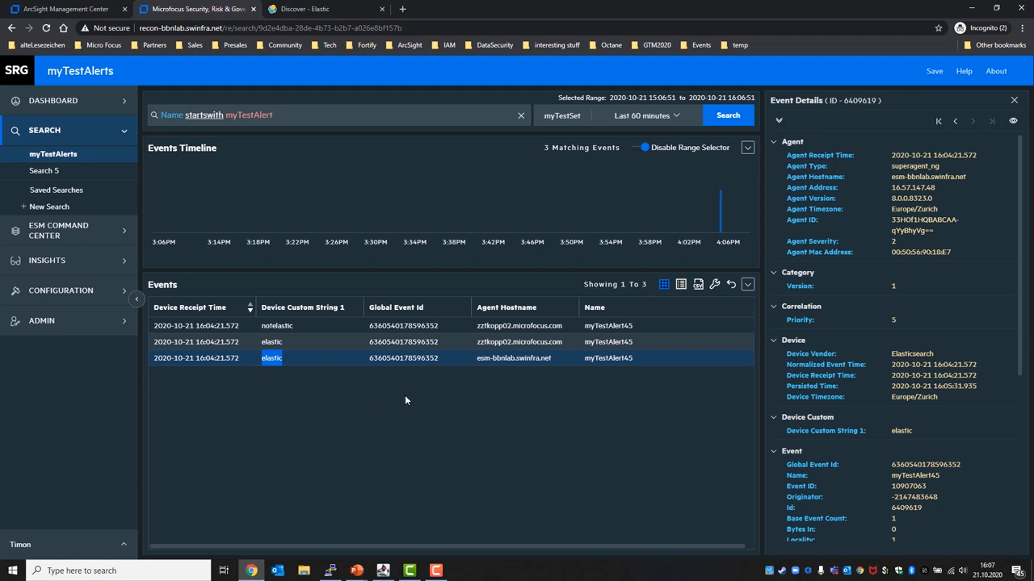